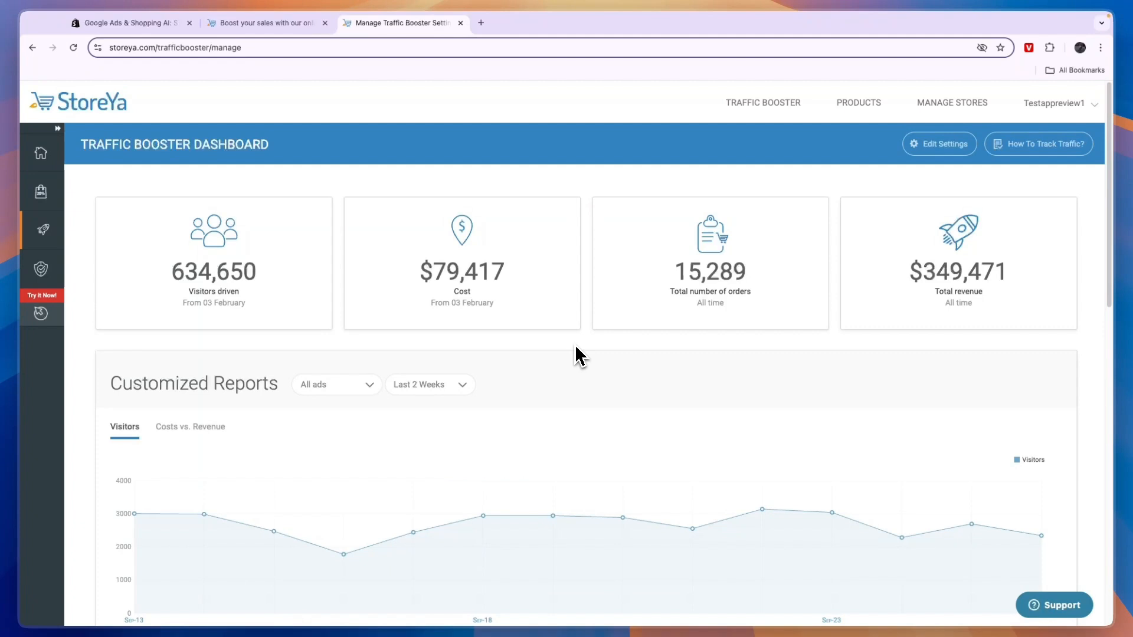
- Browse the 'traffic booster' results and Shopify listing, then start a StoreYa campaign with Get Traffic Now
{"action": "scroll", "scroll_direction": "down", "scroll_amount": 3}
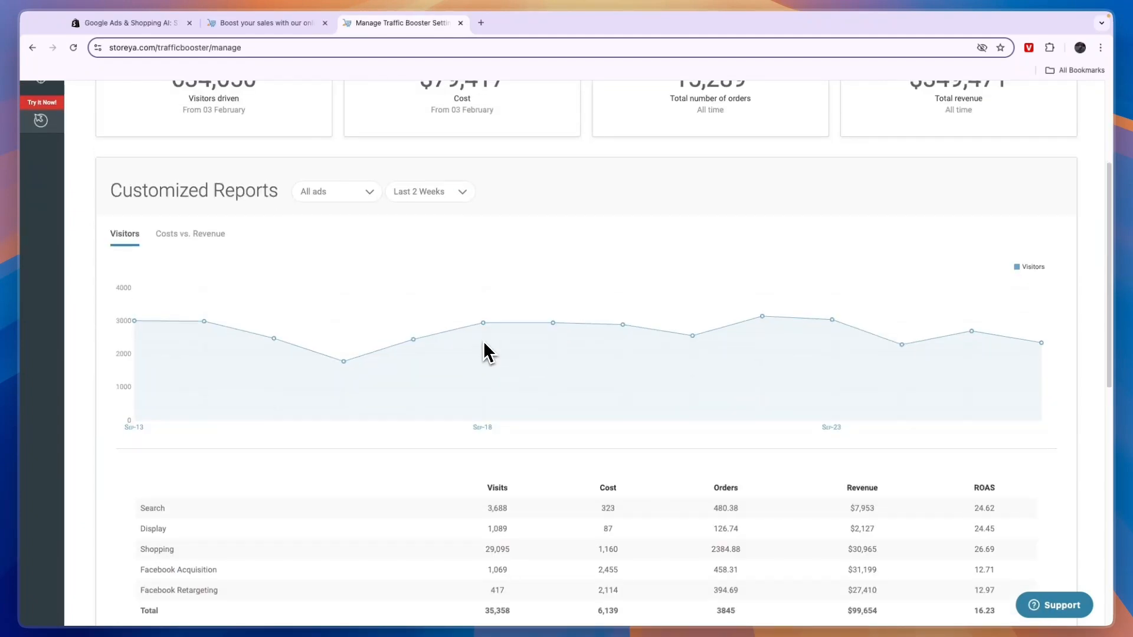
{"action": "scroll", "scroll_direction": "down", "scroll_amount": 3}
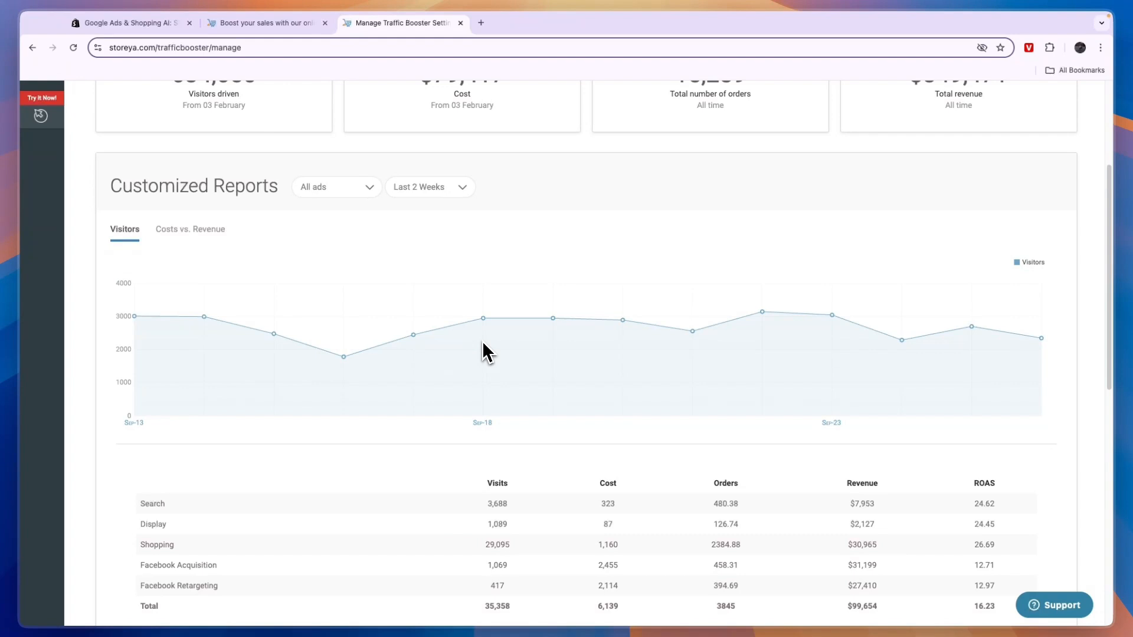
{"action": "scroll", "scroll_direction": "down", "scroll_amount": 3}
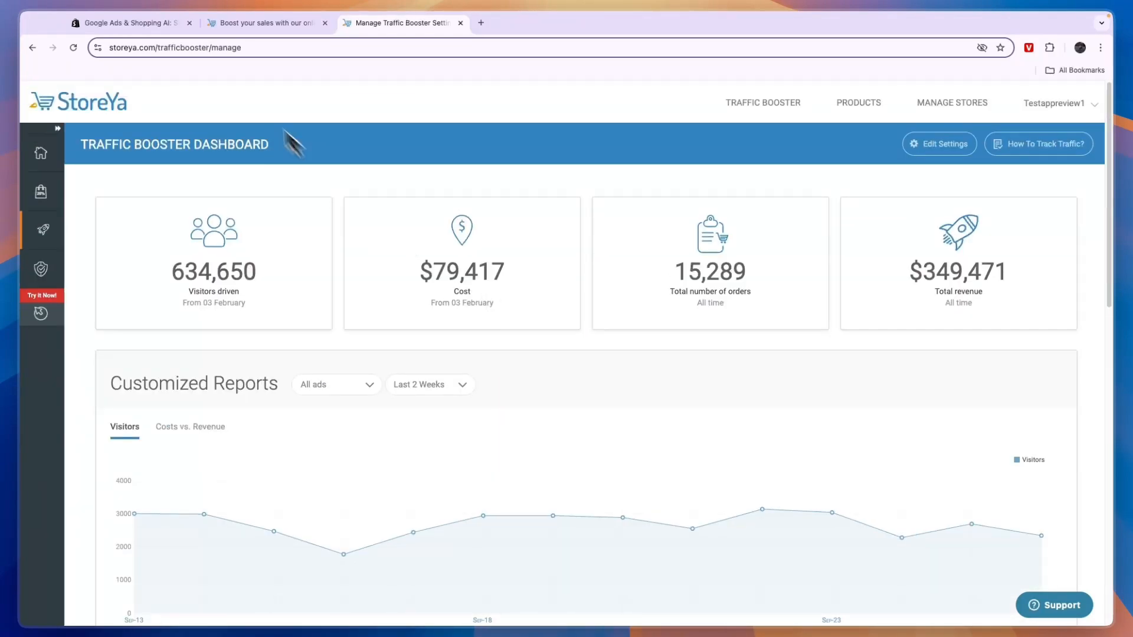
{"action": "left_click", "coordinate": [133, 23]}
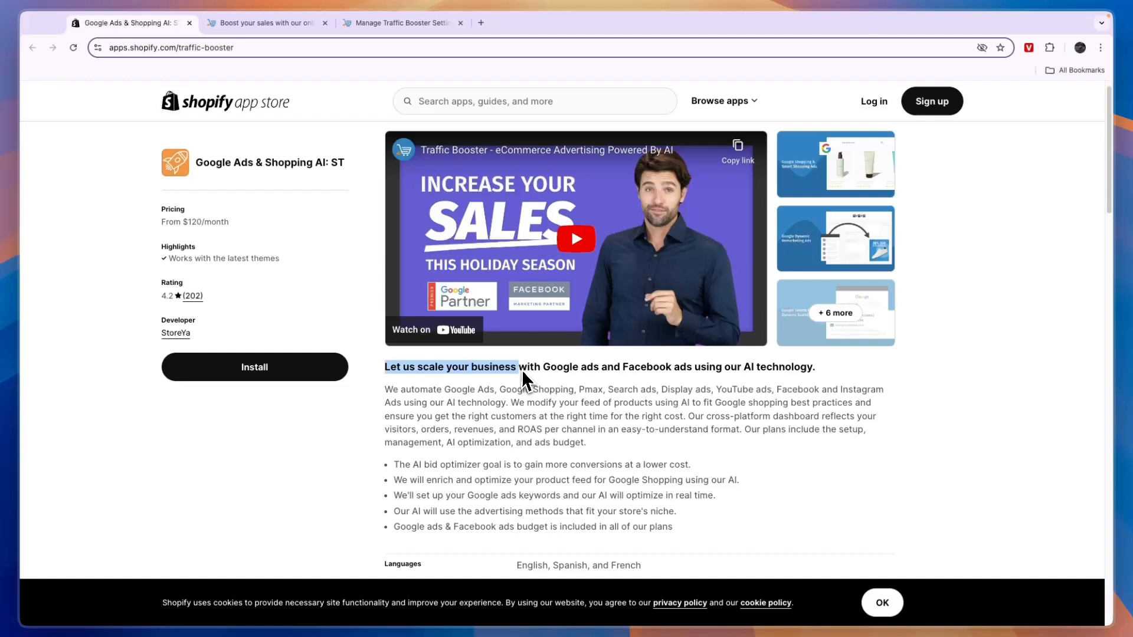
{"action": "left_click_drag", "start_coordinate": [519, 367], "coordinate": [690, 367]}
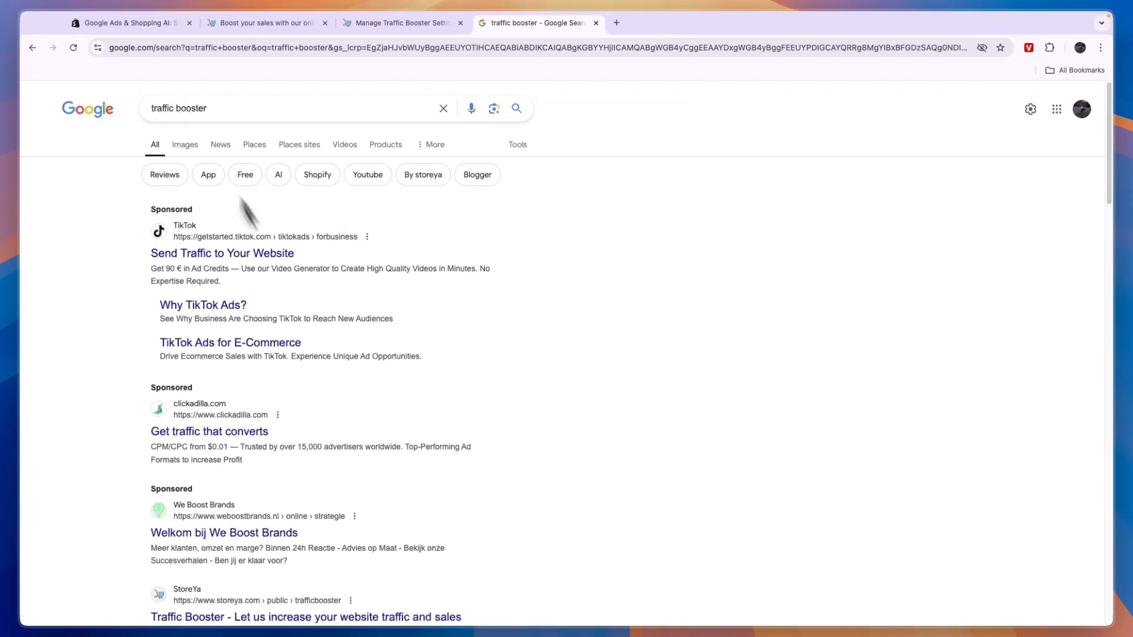
{"action": "scroll", "scroll_direction": "down", "scroll_amount": 3}
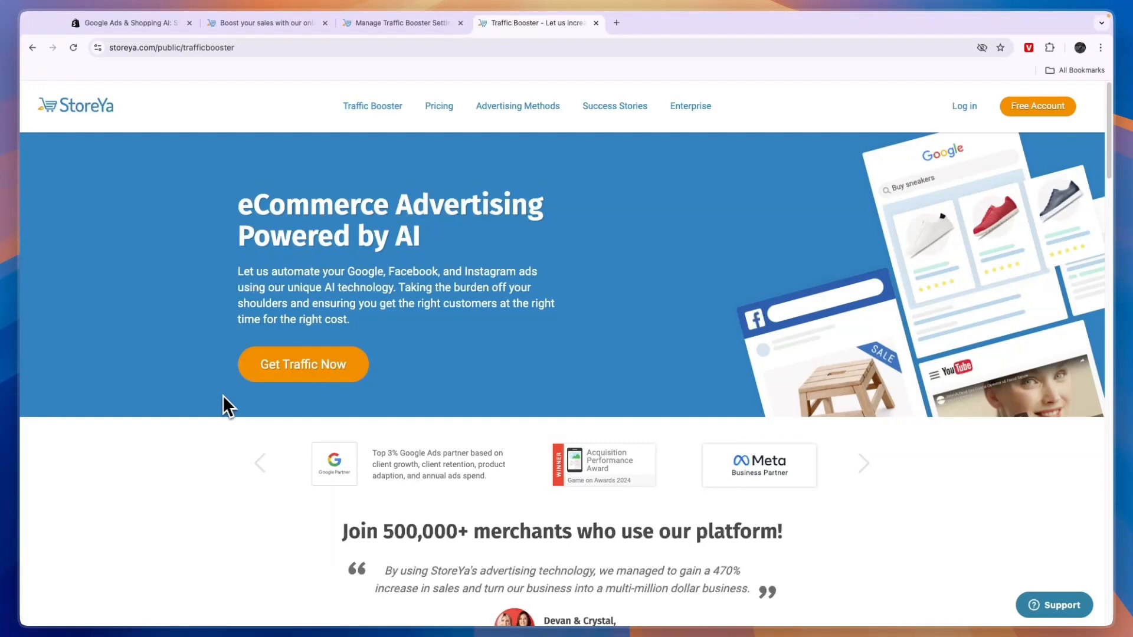
{"action": "left_click", "coordinate": [303, 364]}
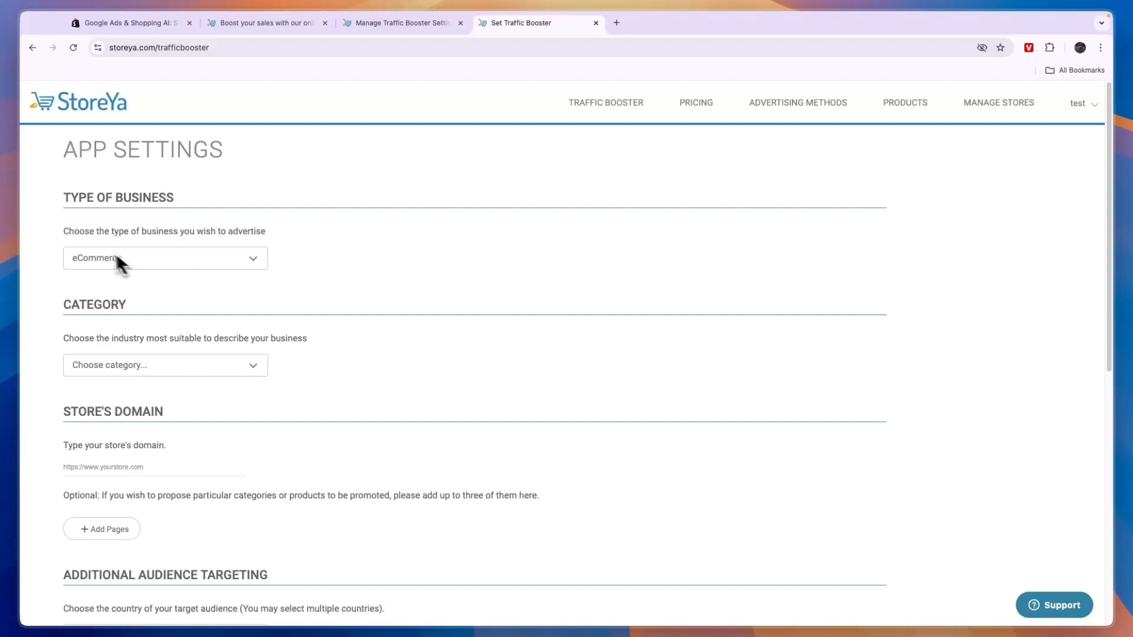
- Set Type of Business to eCommerce and Category to Flowers in App Settings
{"action": "double_click", "coordinate": [164, 231]}
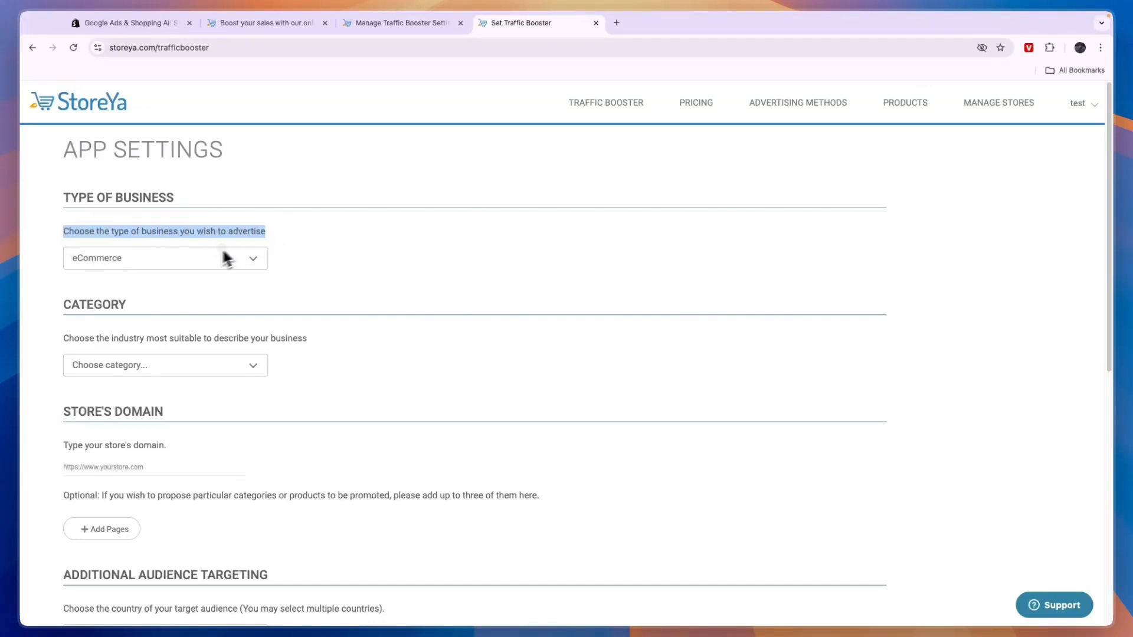
{"action": "left_click", "coordinate": [165, 258]}
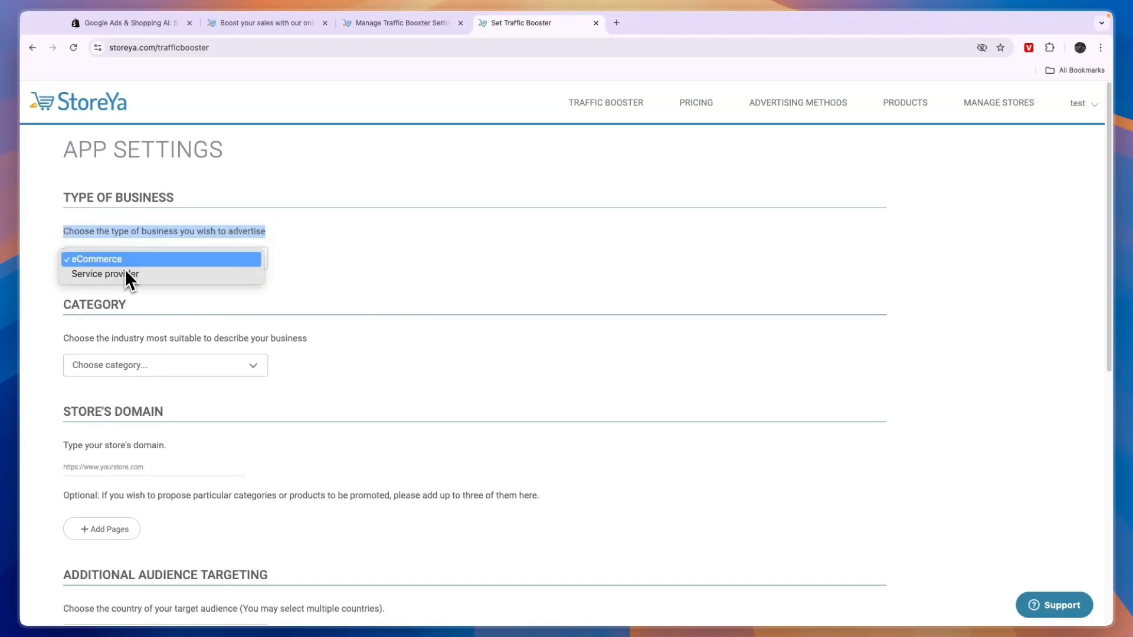
{"action": "left_click", "coordinate": [97, 259]}
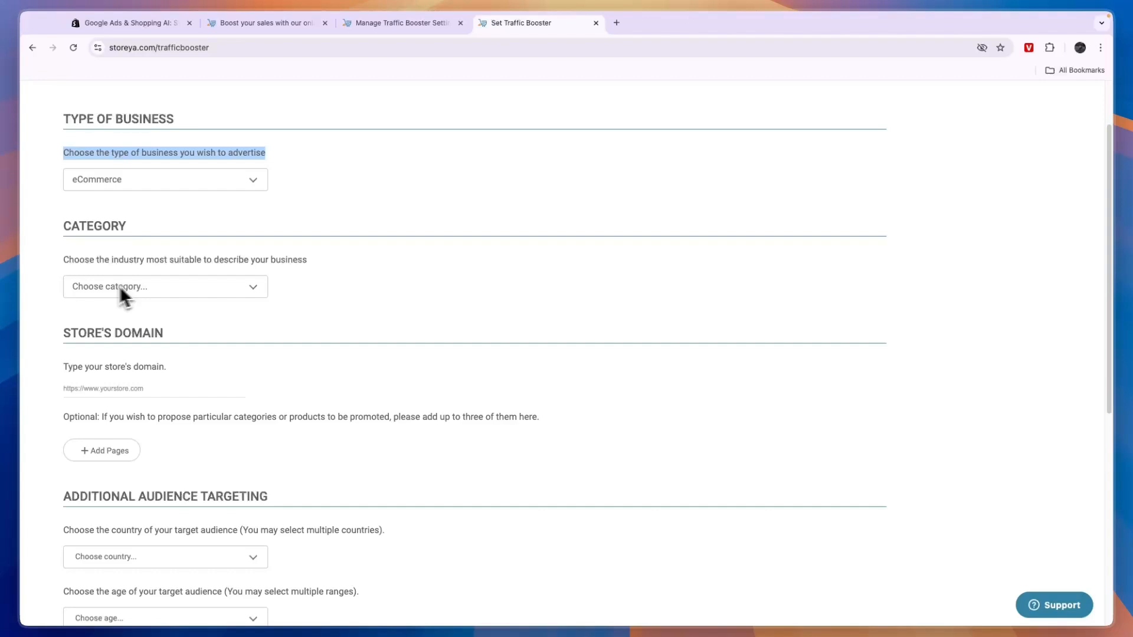
{"action": "left_click", "coordinate": [165, 287]}
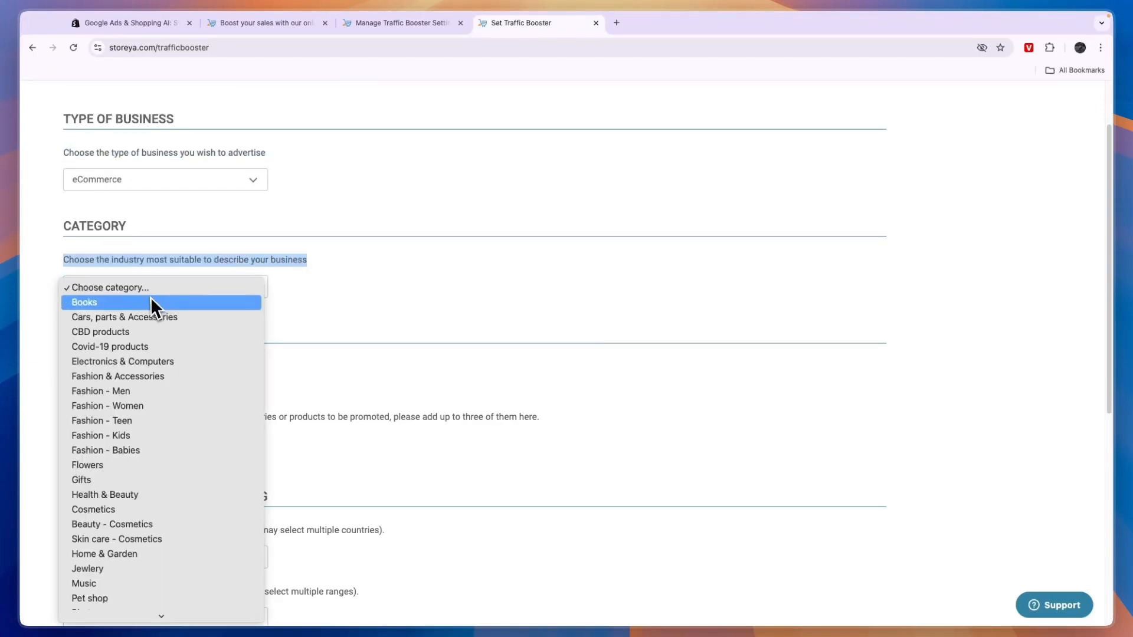
{"action": "mouse_move", "coordinate": [87, 464]}
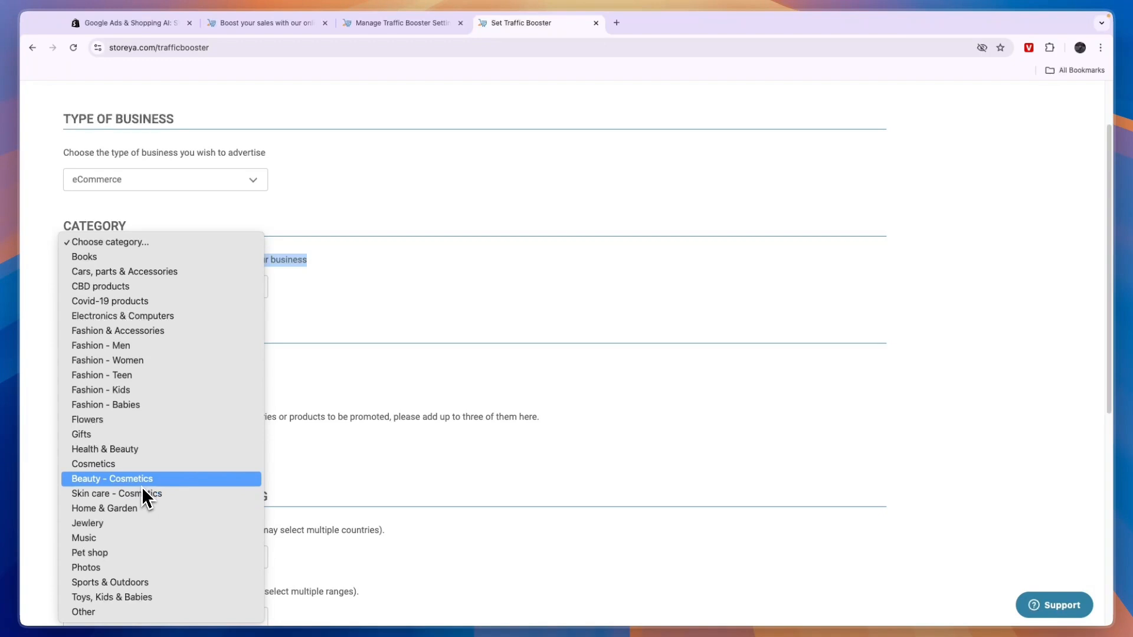
{"action": "mouse_move", "coordinate": [128, 617]}
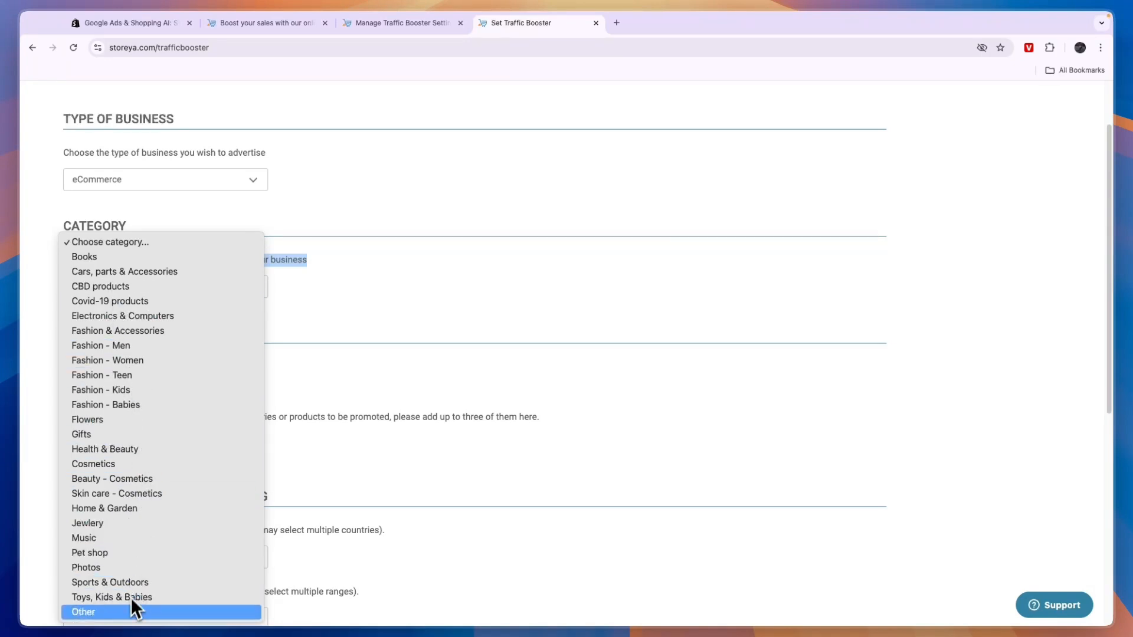
{"action": "mouse_move", "coordinate": [134, 516]}
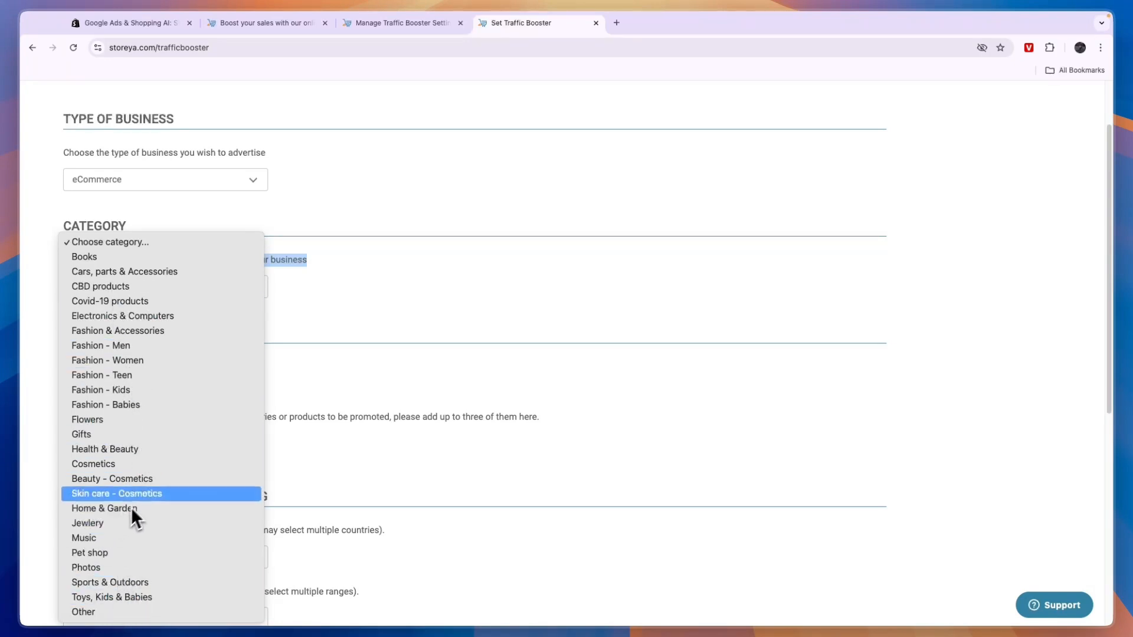
{"action": "left_click", "coordinate": [87, 419]}
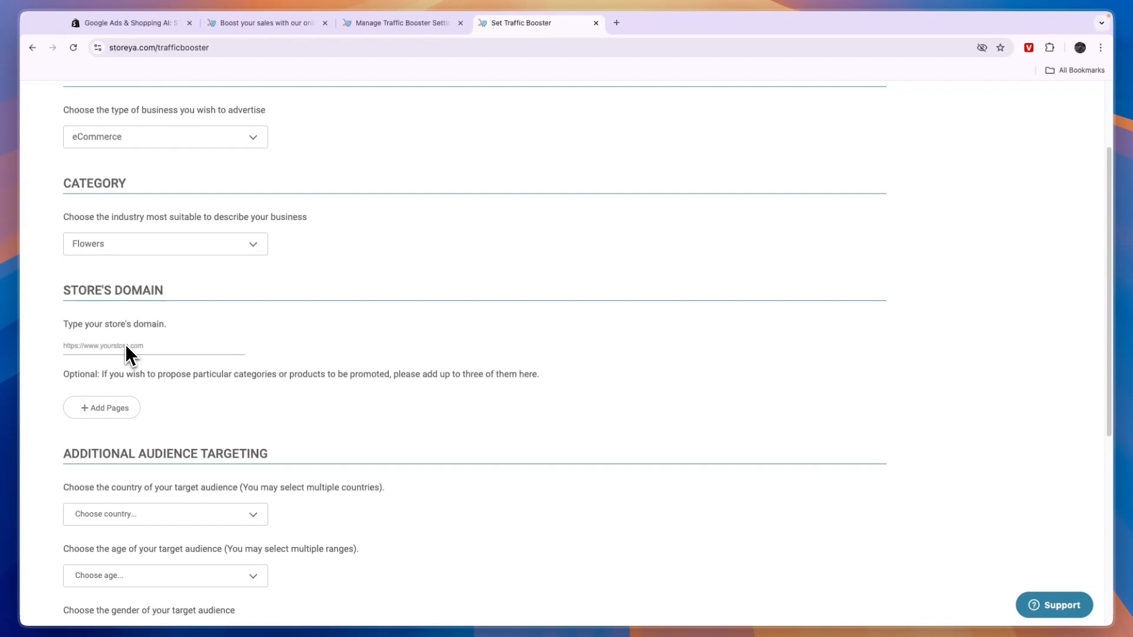
{"action": "left_click", "coordinate": [118, 346]}
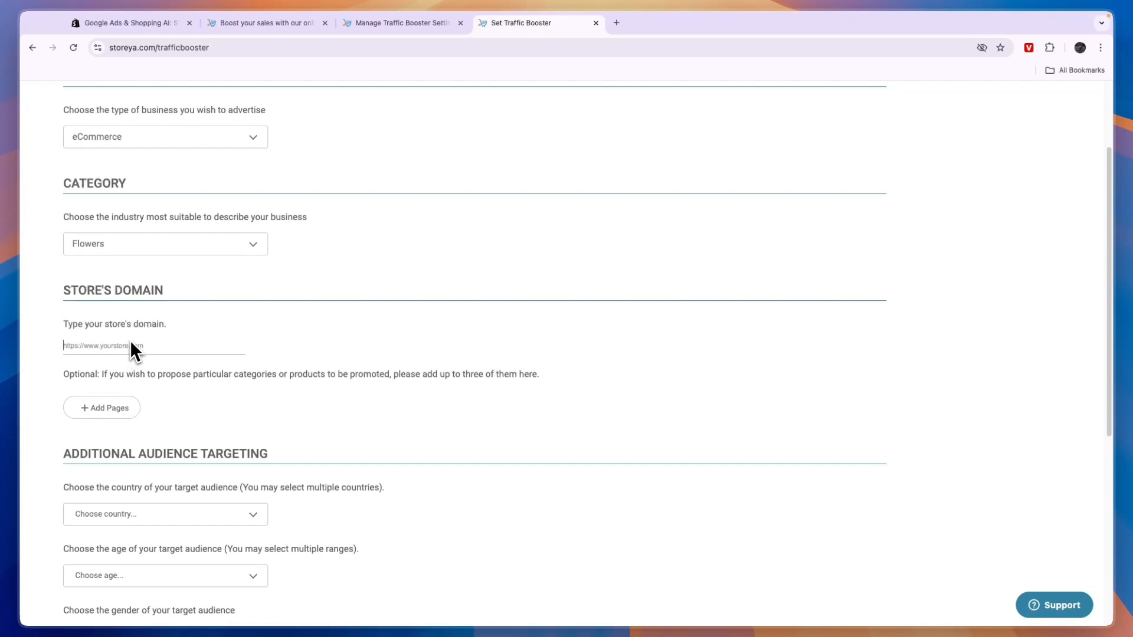
{"action": "scroll", "scroll_direction": "down", "scroll_amount": 3}
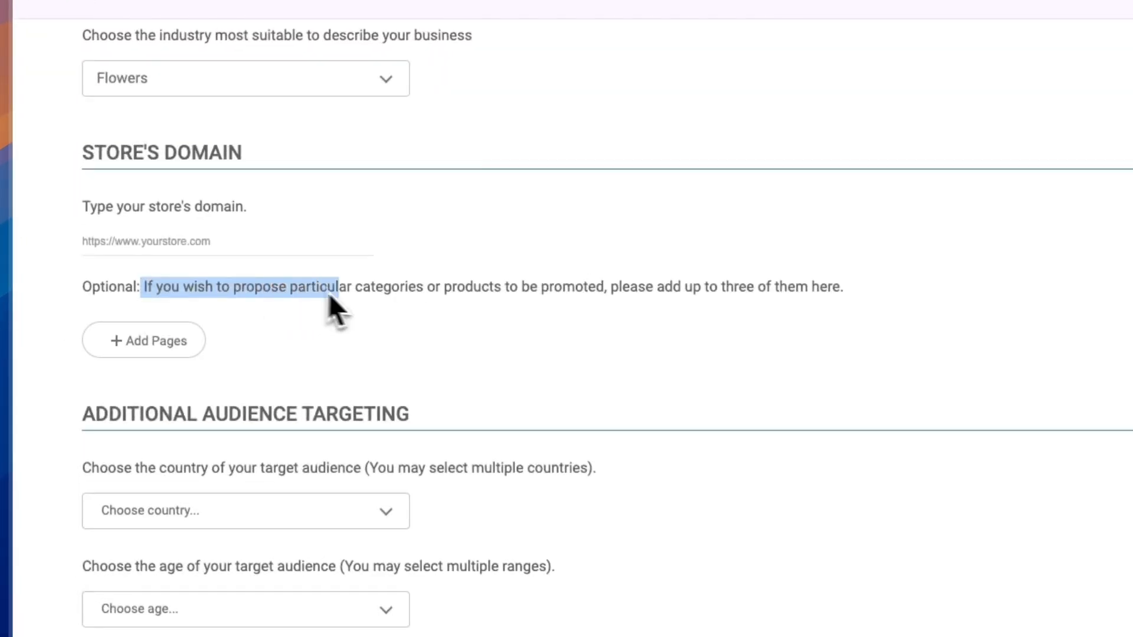
{"action": "left_click_drag", "start_coordinate": [340, 287], "coordinate": [611, 286]}
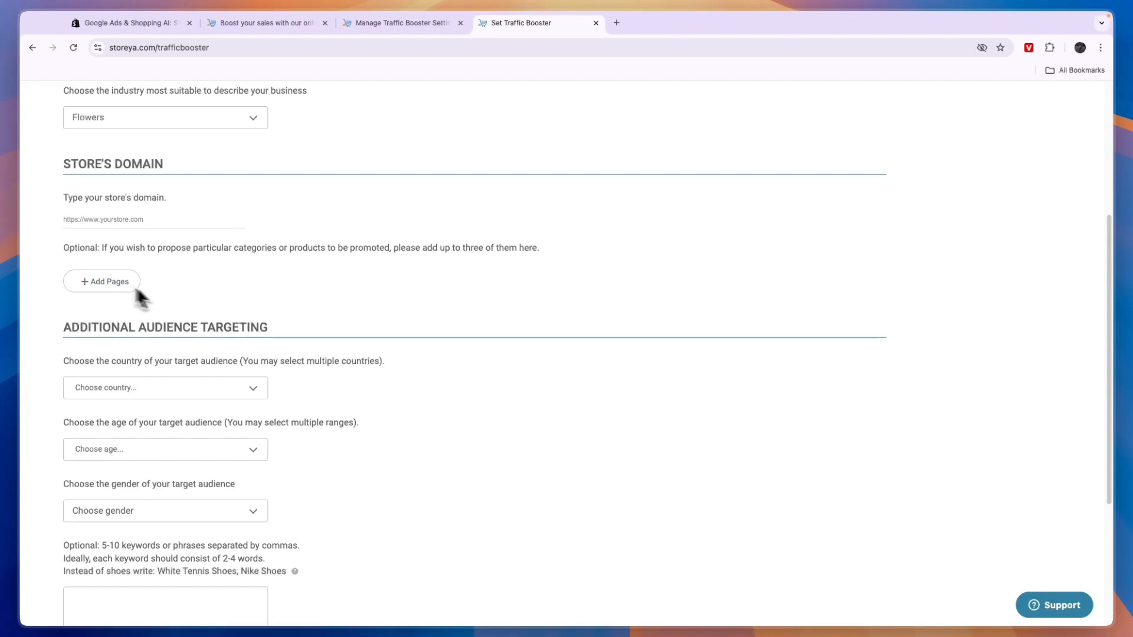
- Add United States and Canada as target countries
{"action": "scroll", "scroll_direction": "down", "scroll_amount": 3}
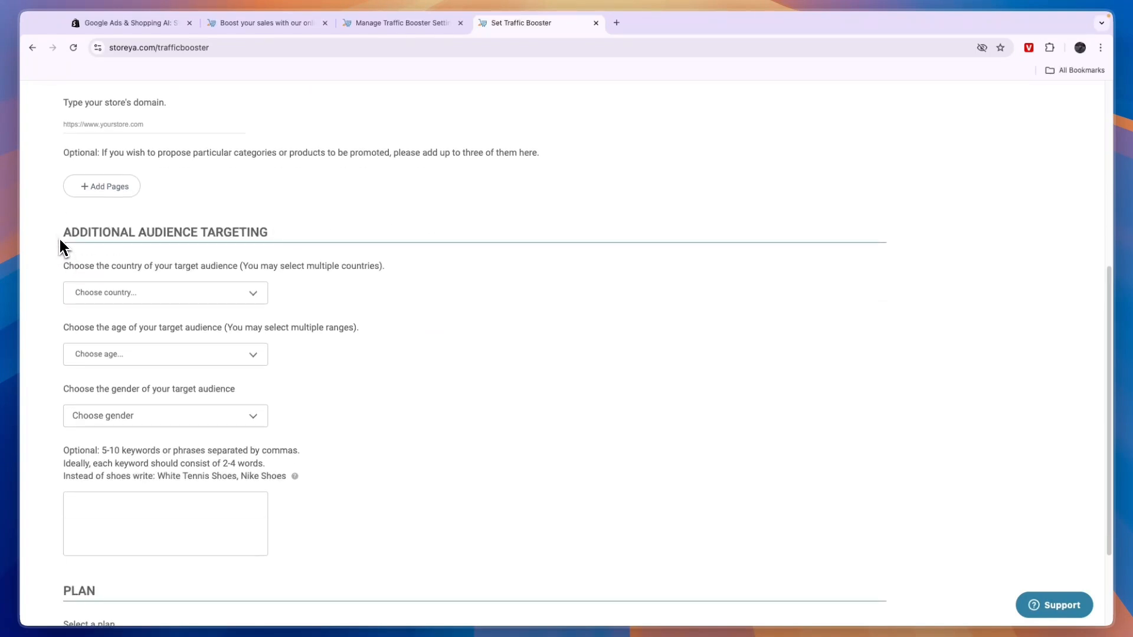
{"action": "double_click", "coordinate": [76, 266]}
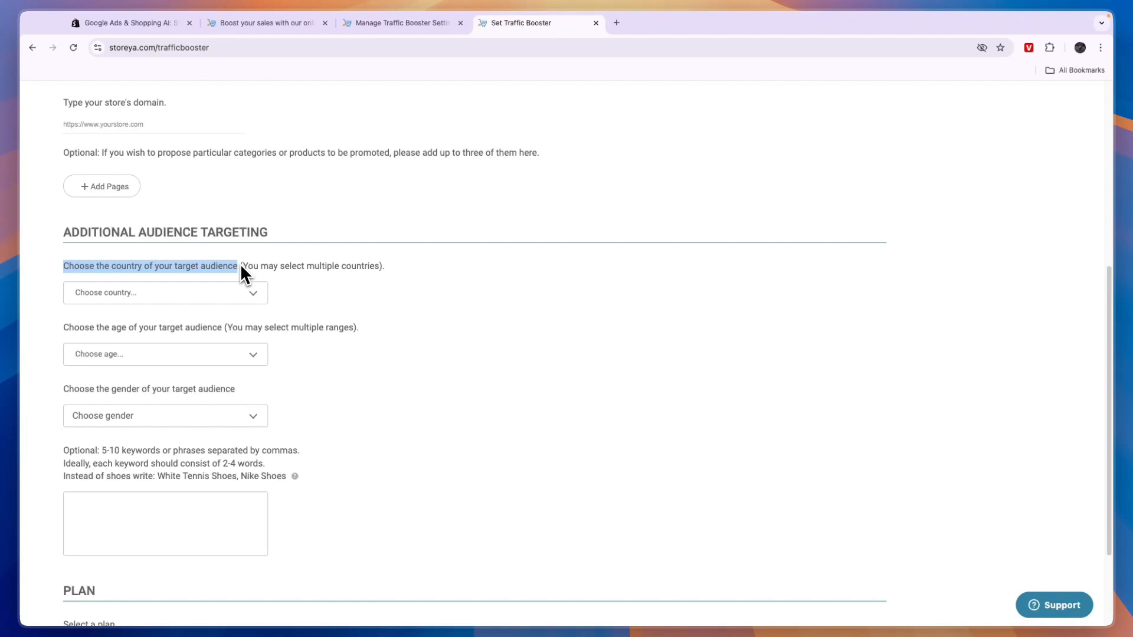
{"action": "left_click", "coordinate": [165, 292]}
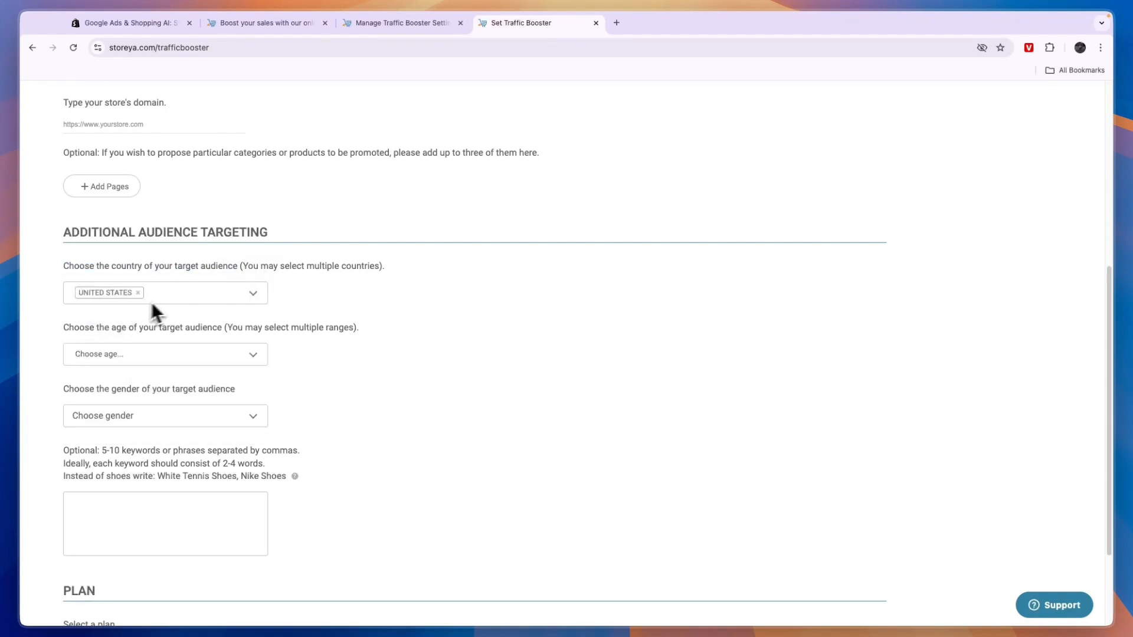
{"action": "left_click", "coordinate": [177, 293]}
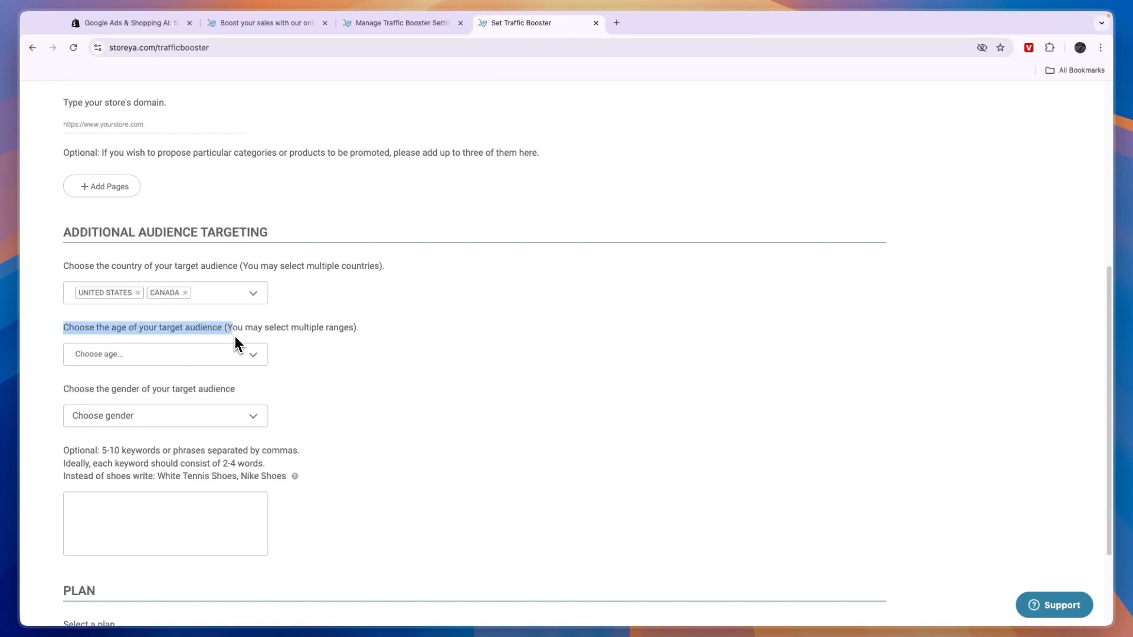
- Set ages 25–54 and both genders, and enter the keyword 'Flower bouquet'
{"action": "left_click", "coordinate": [166, 354]}
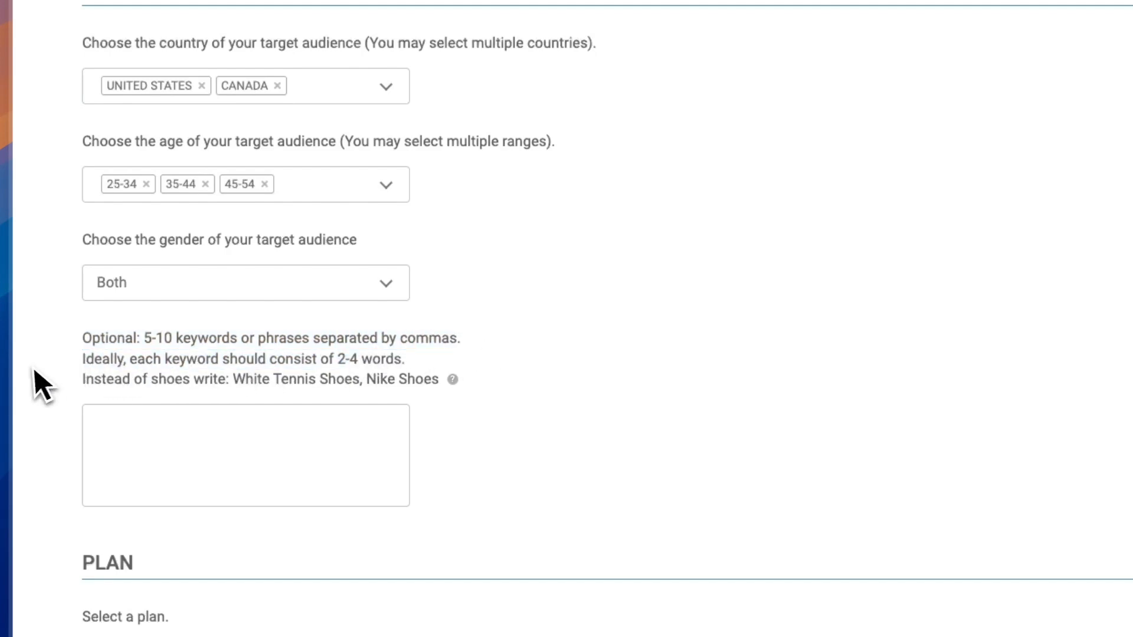
{"action": "left_click_drag", "start_coordinate": [82, 360], "coordinate": [340, 359]}
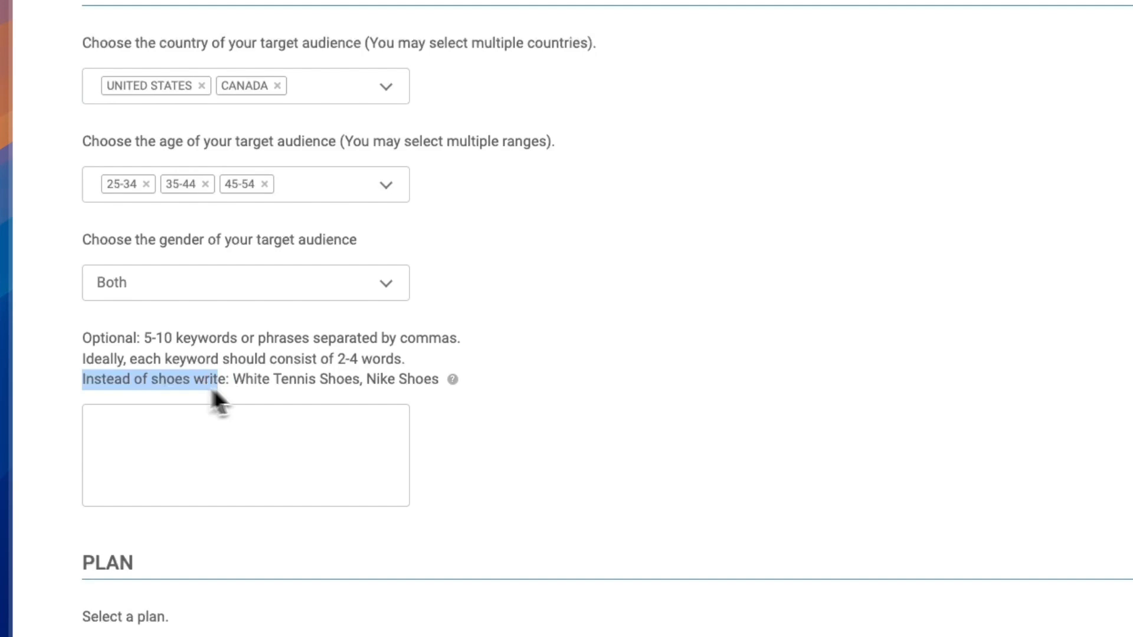
{"action": "left_click_drag", "start_coordinate": [216, 379], "coordinate": [364, 379]}
{"action": "type", "text": "Flower bouquet"}
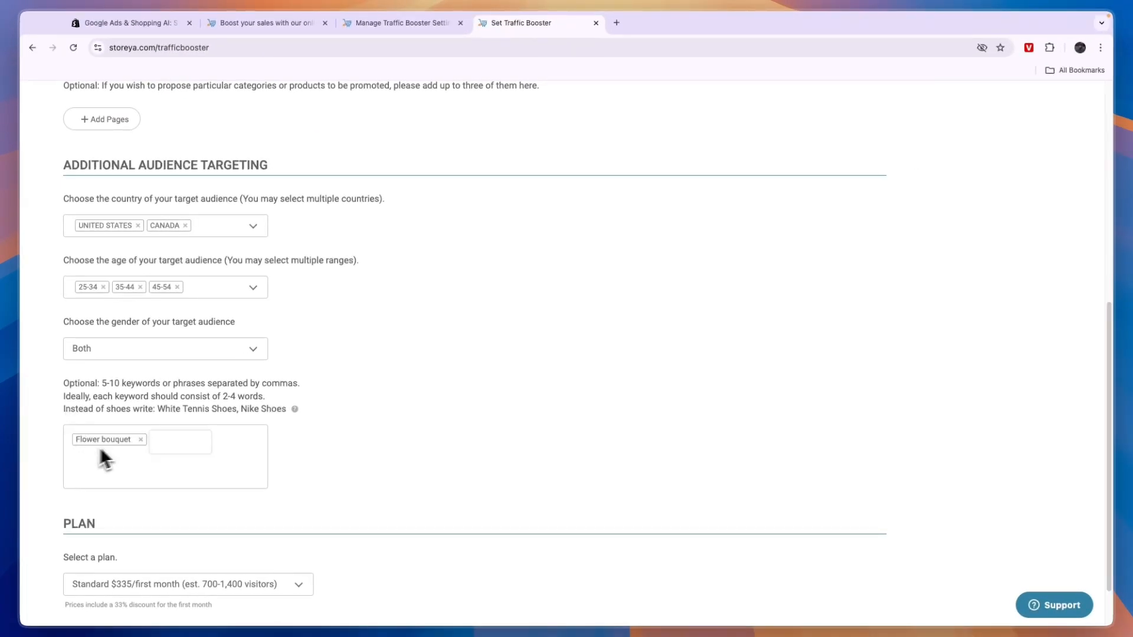
{"action": "left_click", "coordinate": [180, 442]}
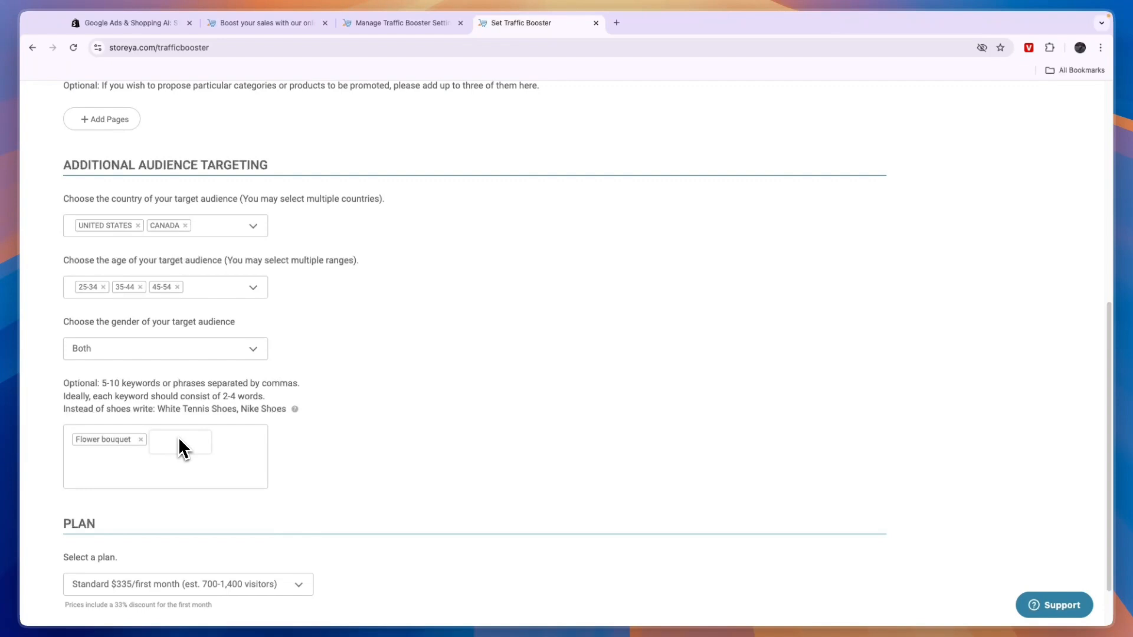
- Compare the plan options and settle on Basic at $120 for the first month
{"action": "scroll", "scroll_direction": "down", "scroll_amount": 3}
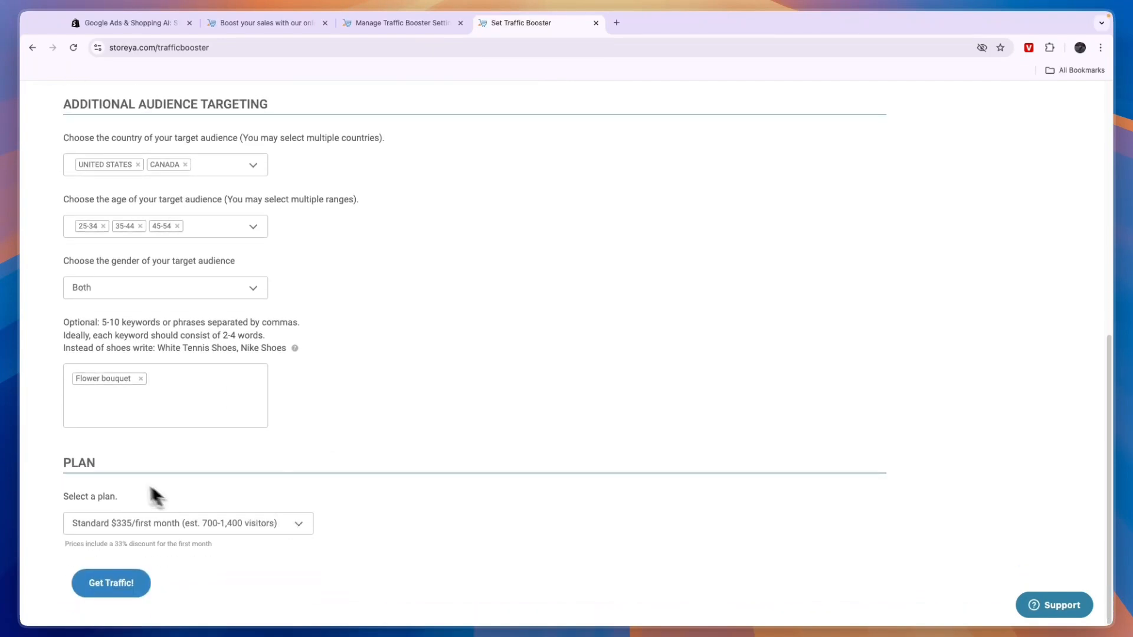
{"action": "left_click", "coordinate": [187, 523]}
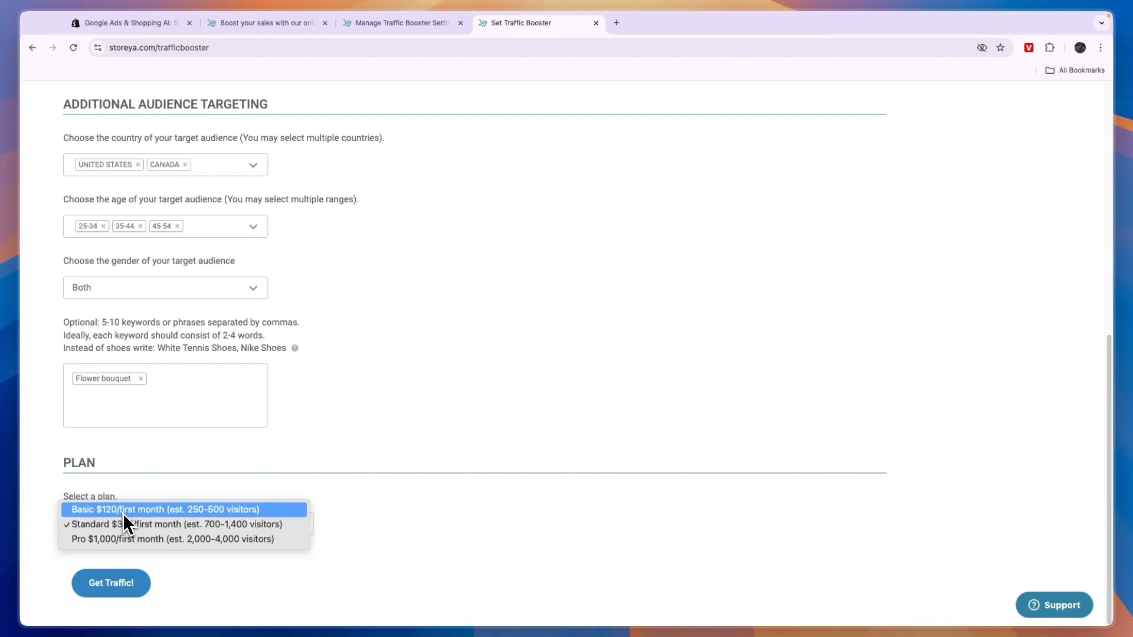
{"action": "mouse_move", "coordinate": [109, 528]}
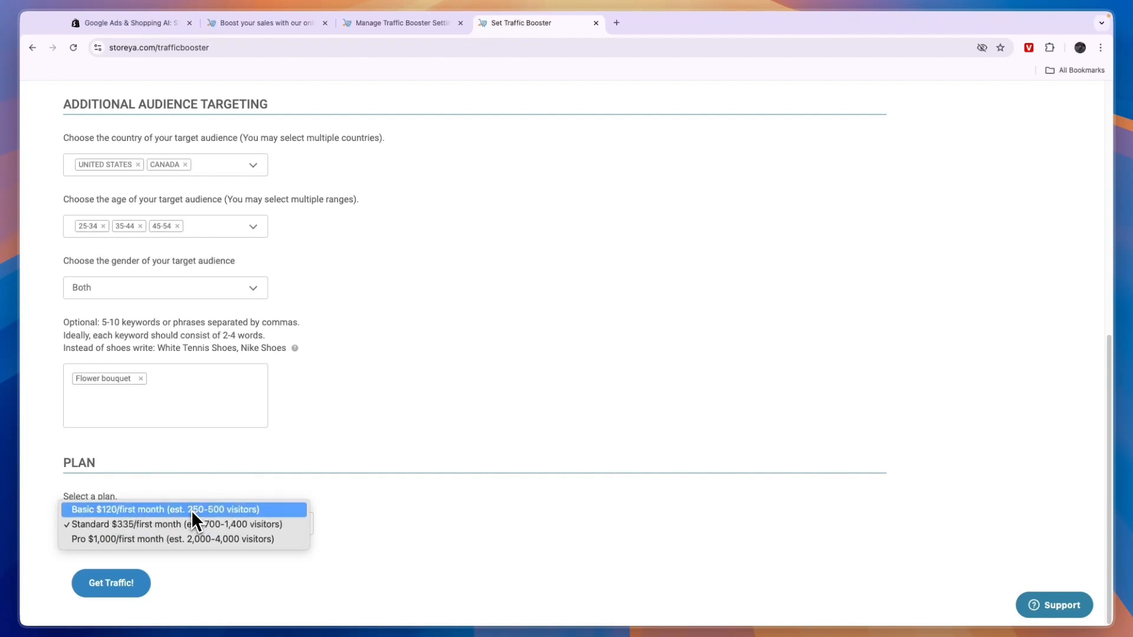
{"action": "mouse_move", "coordinate": [221, 527]}
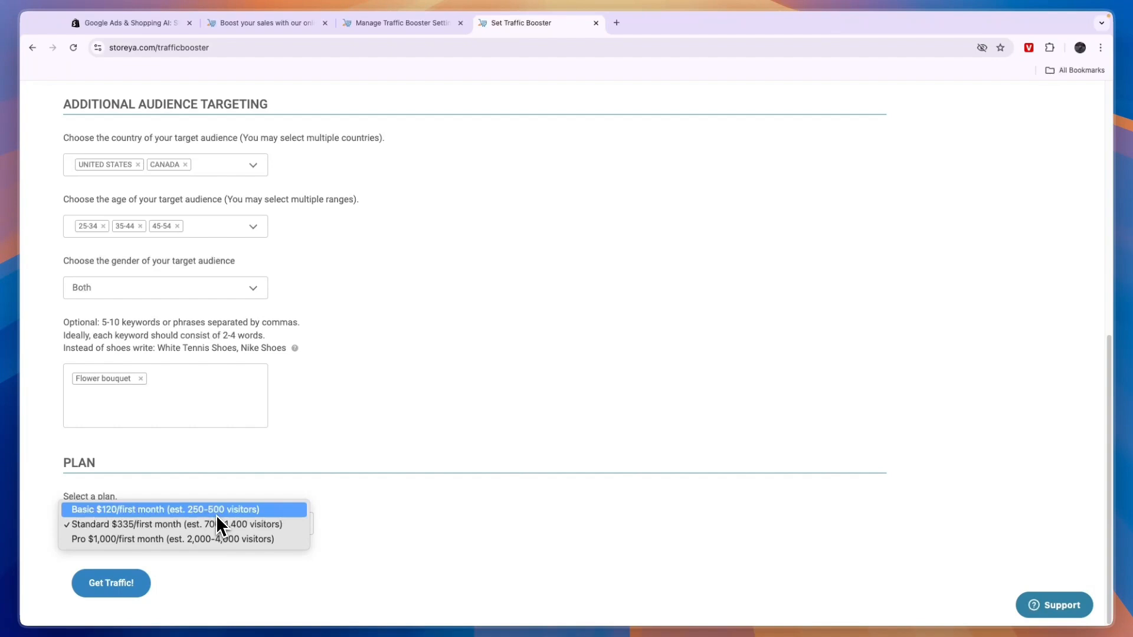
{"action": "mouse_move", "coordinate": [123, 540]}
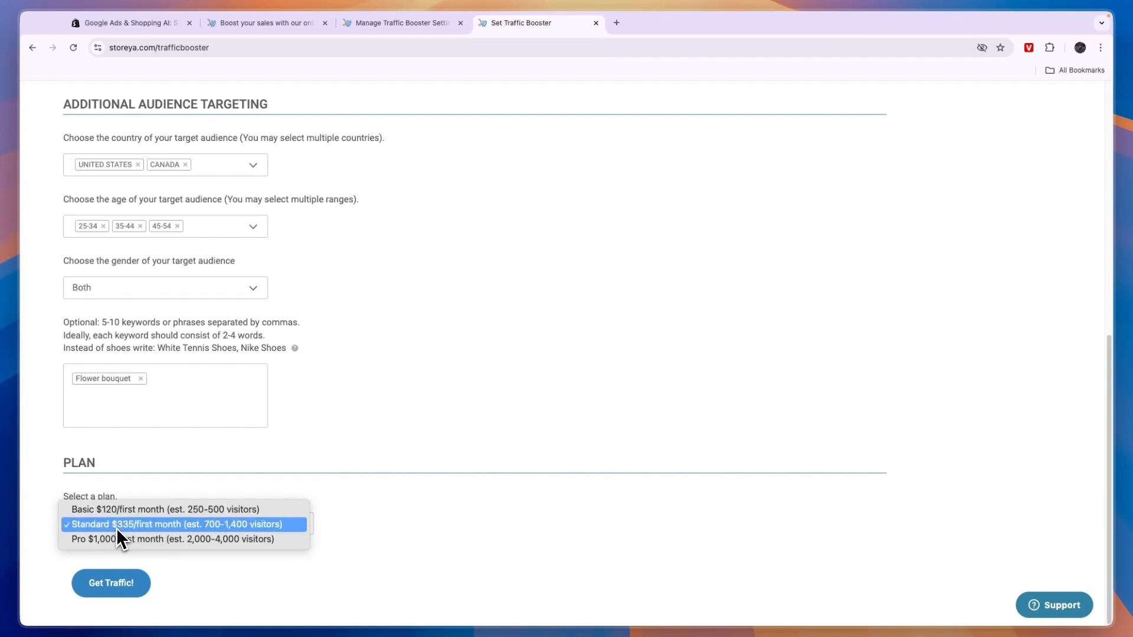
{"action": "mouse_move", "coordinate": [159, 544]}
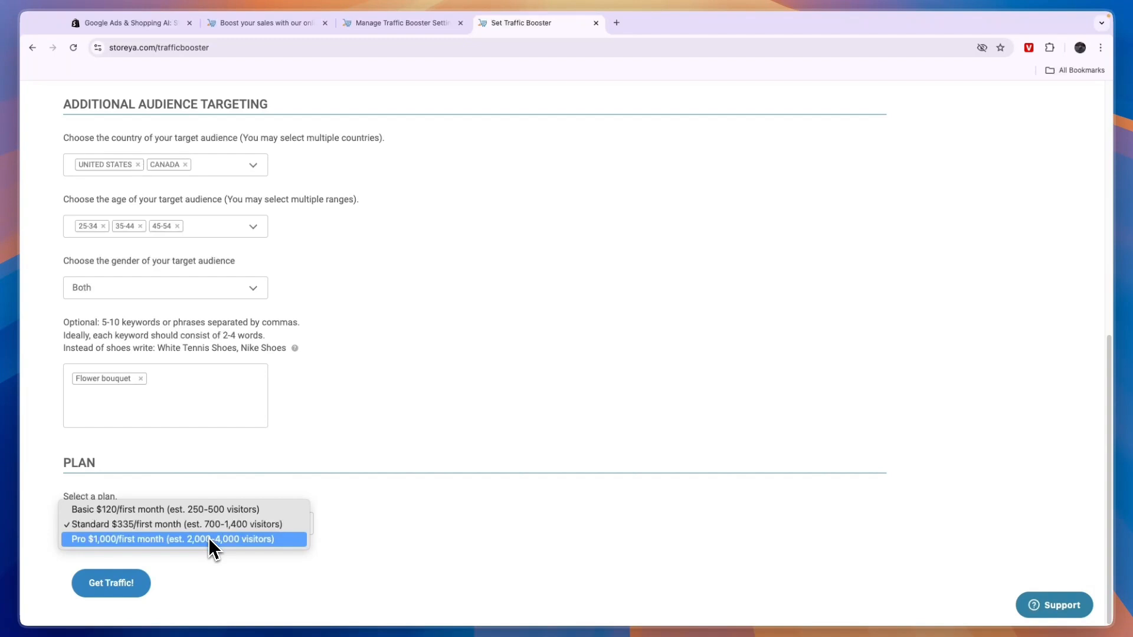
{"action": "mouse_move", "coordinate": [217, 542]}
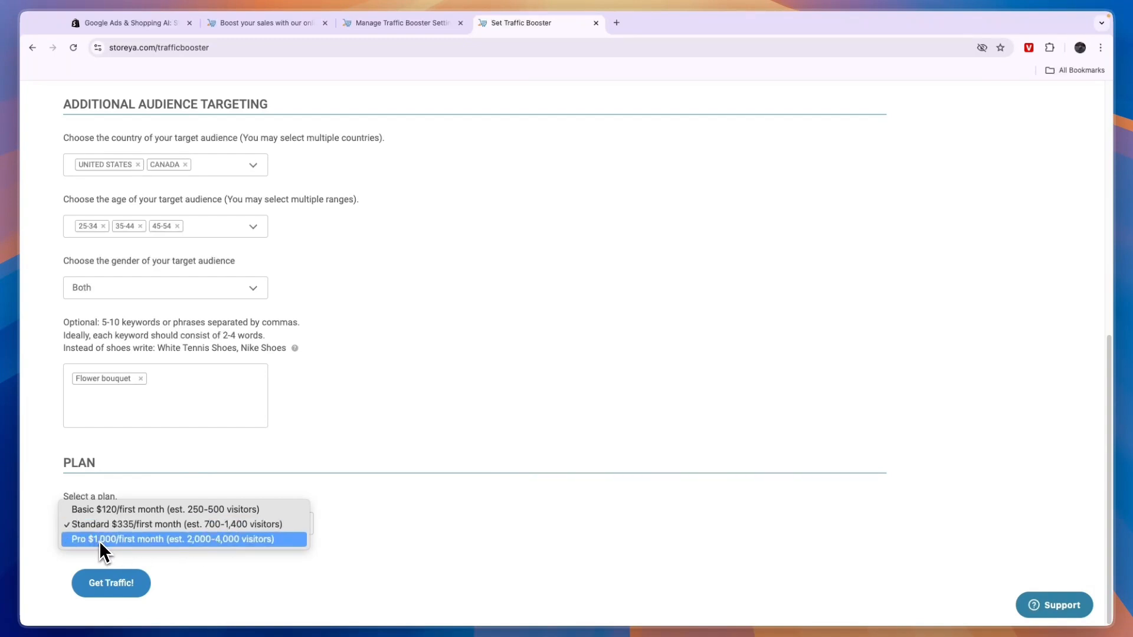
{"action": "mouse_move", "coordinate": [189, 563]}
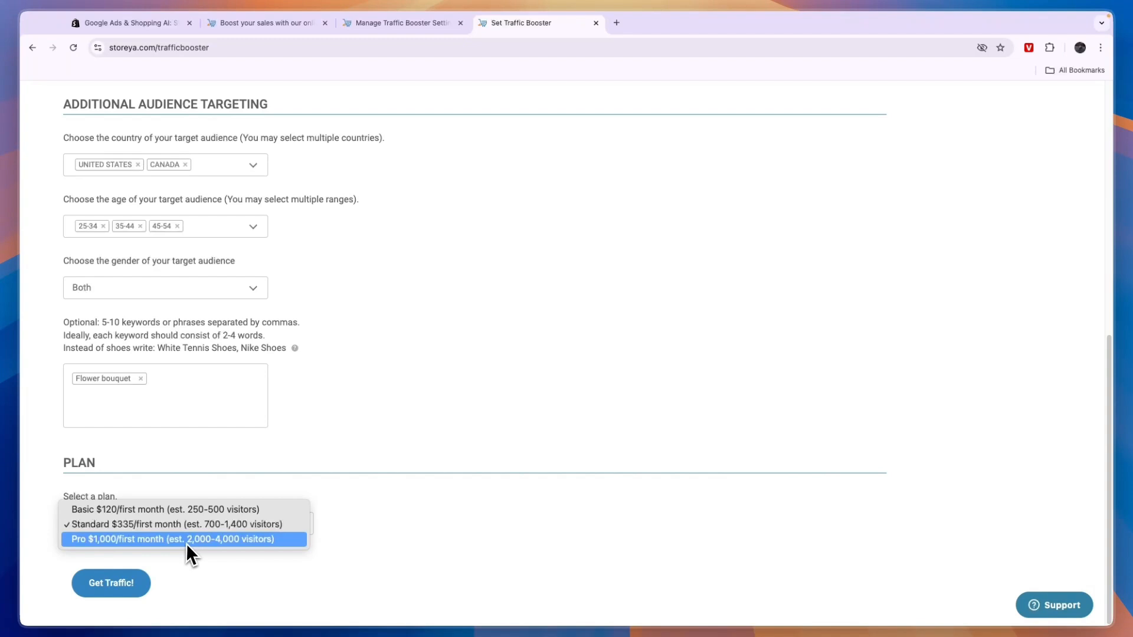
{"action": "mouse_move", "coordinate": [203, 552]}
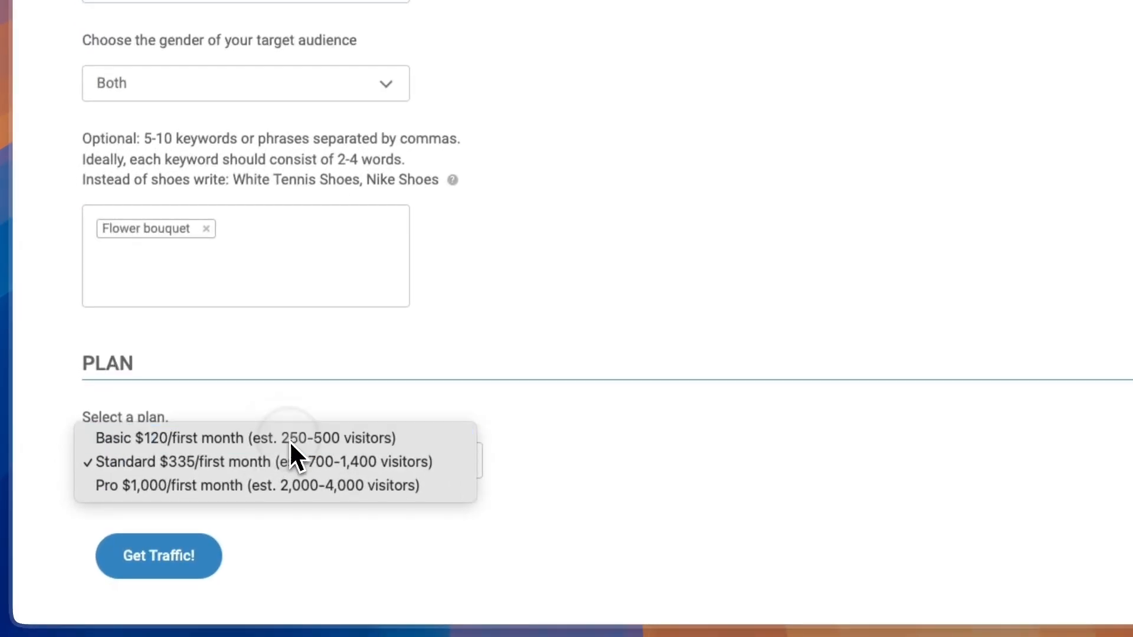
{"action": "left_click", "coordinate": [246, 438]}
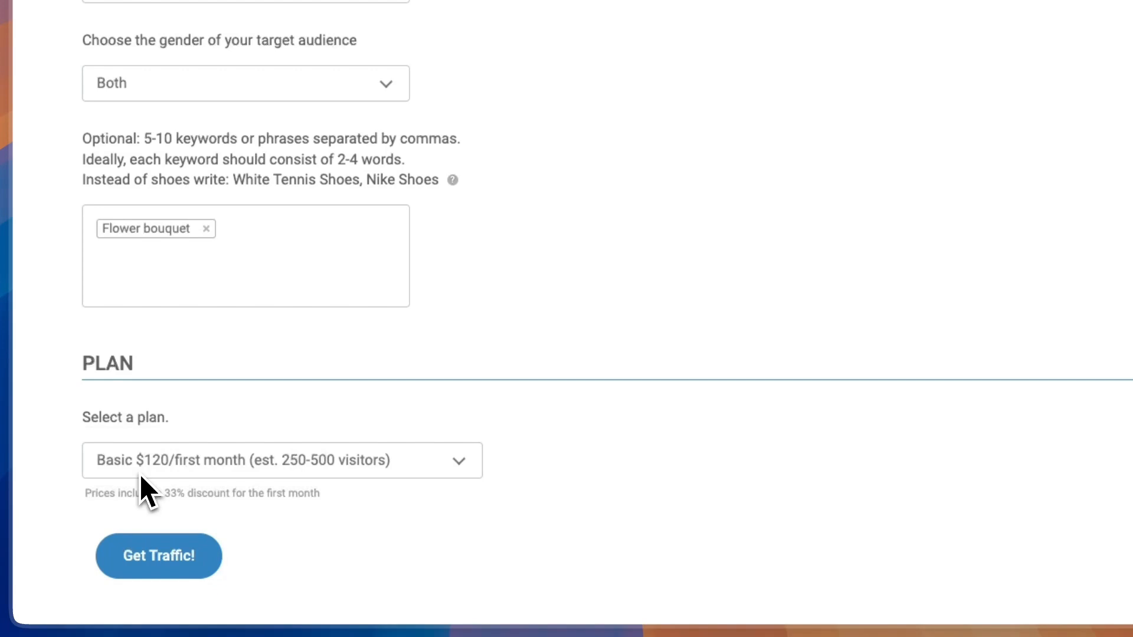
{"action": "left_click", "coordinate": [283, 460]}
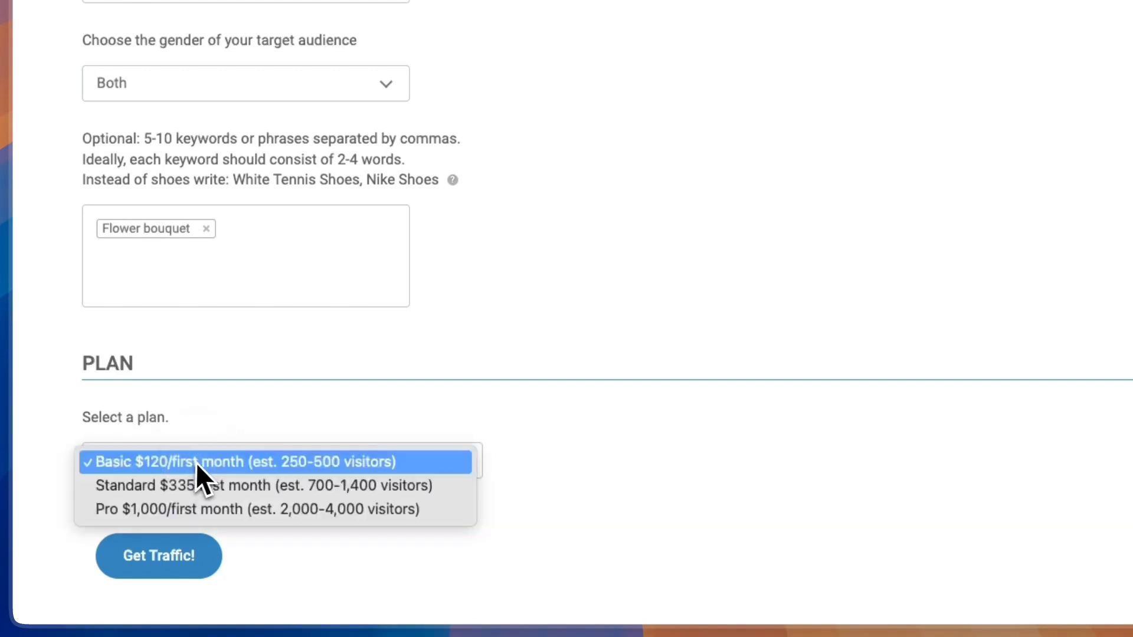
{"action": "left_click", "coordinate": [258, 462]}
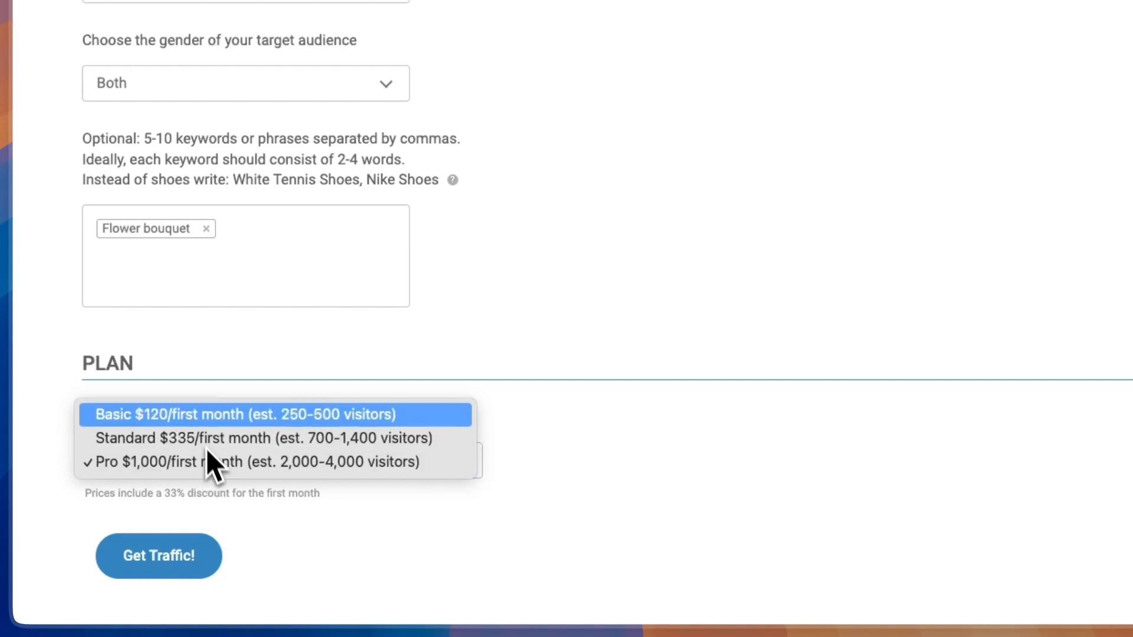
{"action": "left_click", "coordinate": [243, 414]}
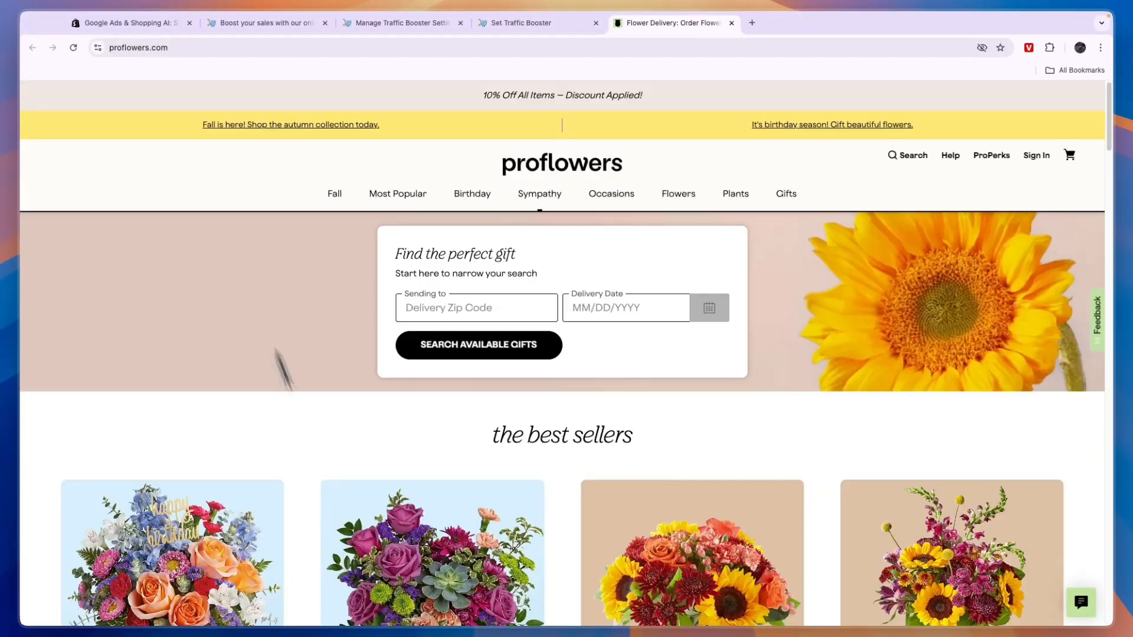
- Scroll the proflowers.com homepage, then go back to the Set Traffic Booster tab
{"action": "scroll", "scroll_direction": "down", "scroll_amount": 3}
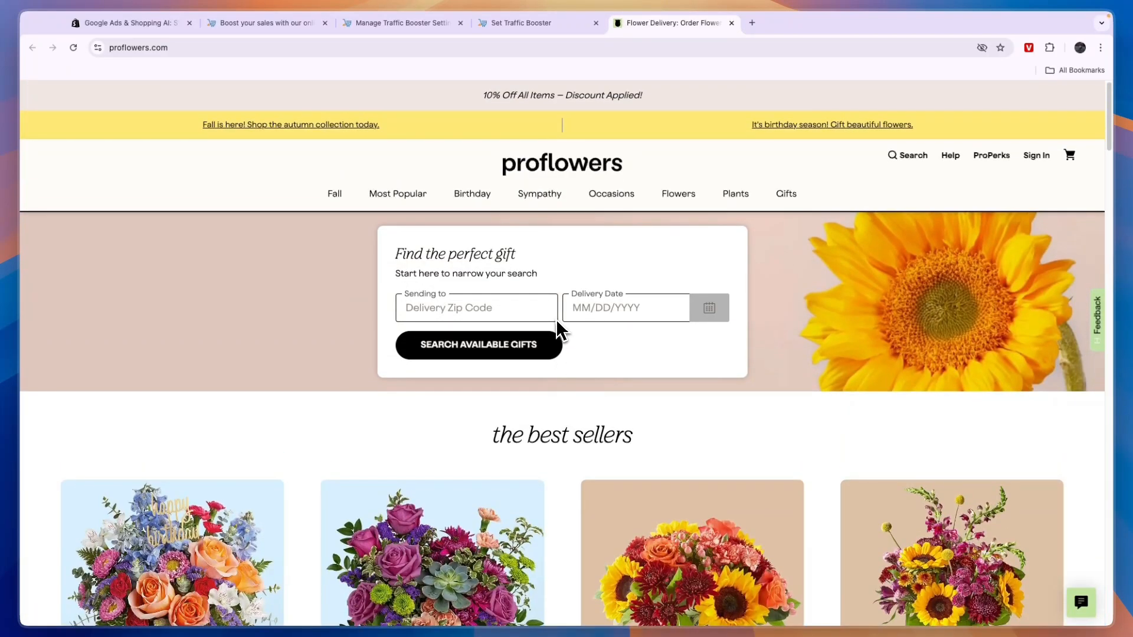
{"action": "left_click", "coordinate": [521, 23]}
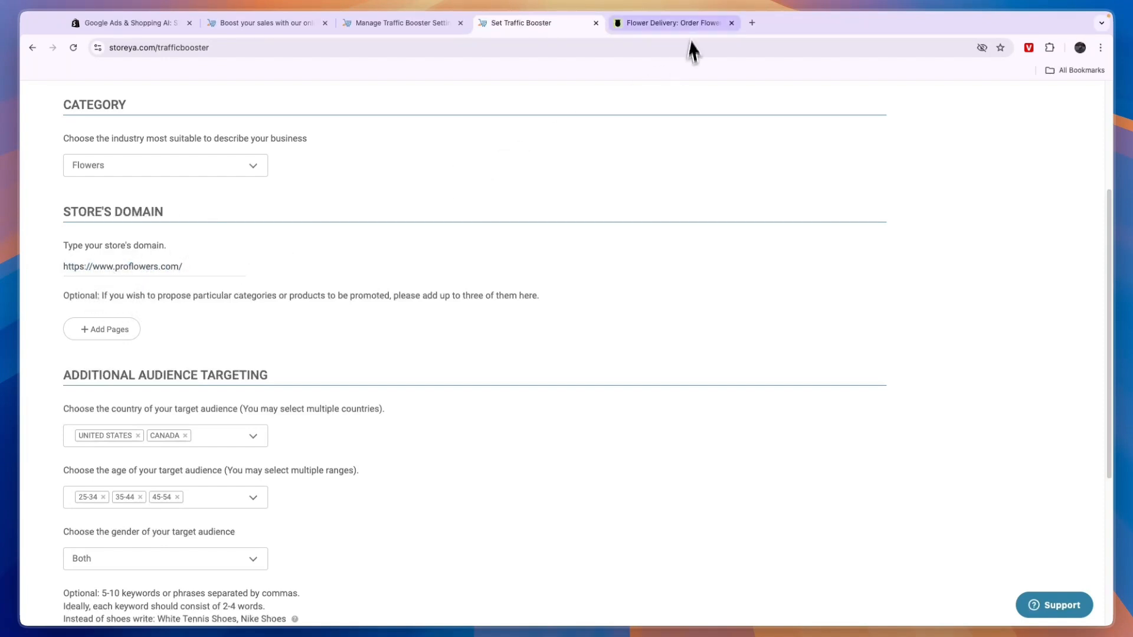
- Dismiss the Proflowers 20% off popup, then submit the campaign with Get Traffic!
{"action": "left_click", "coordinate": [670, 23]}
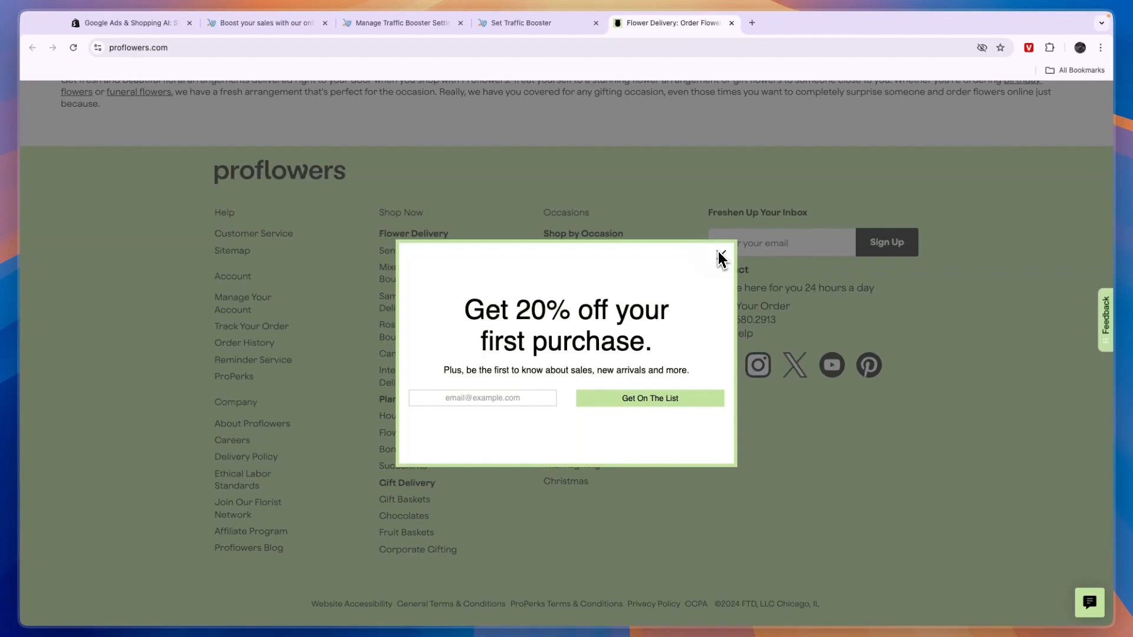
{"action": "left_click", "coordinate": [720, 258]}
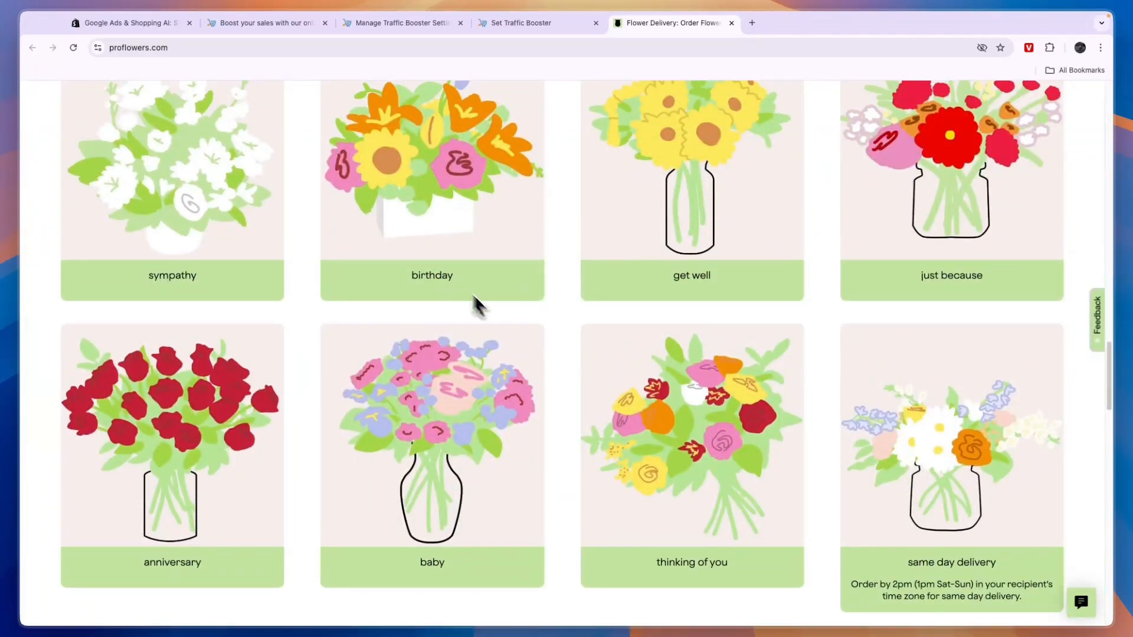
{"action": "left_click", "coordinate": [529, 23]}
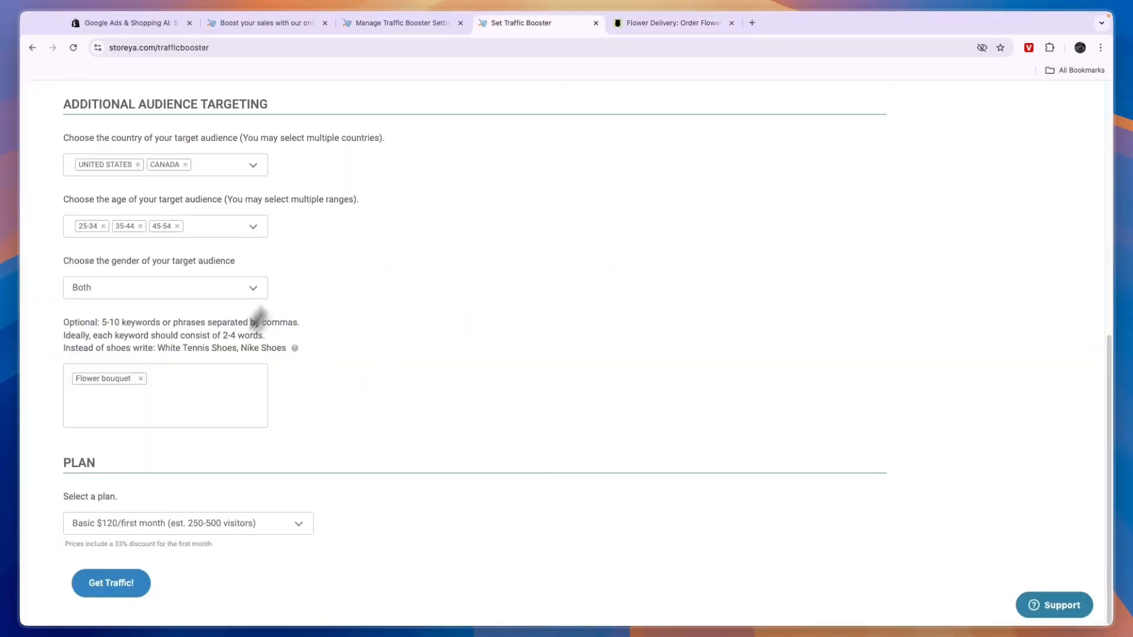
{"action": "mouse_move", "coordinate": [111, 583]}
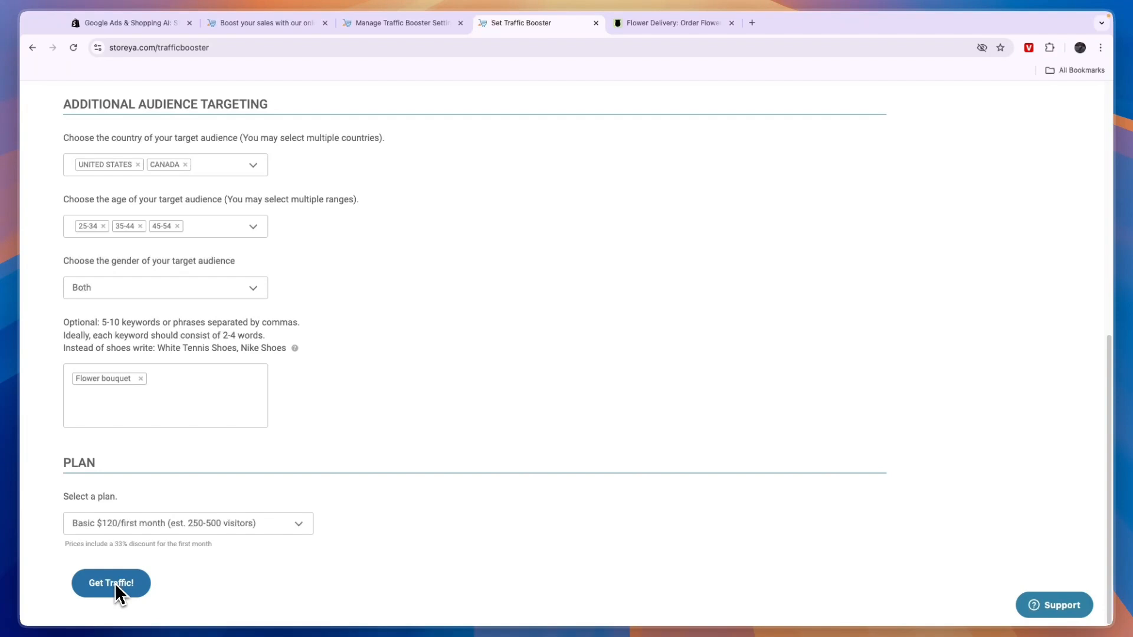
{"action": "left_click", "coordinate": [111, 583]}
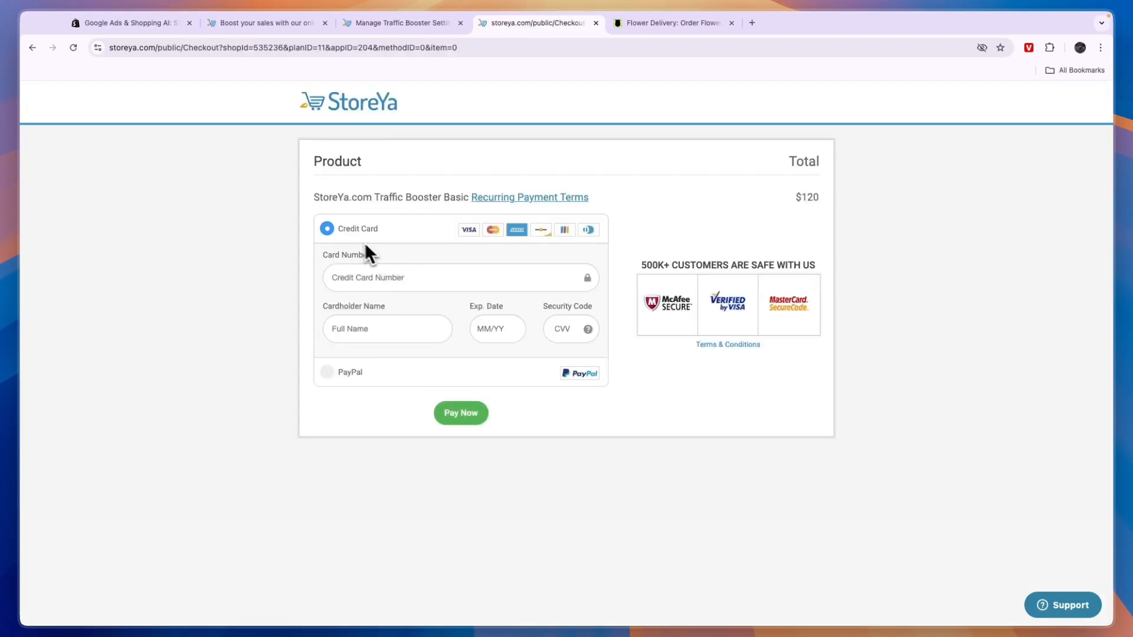
{"action": "left_click", "coordinate": [326, 372]}
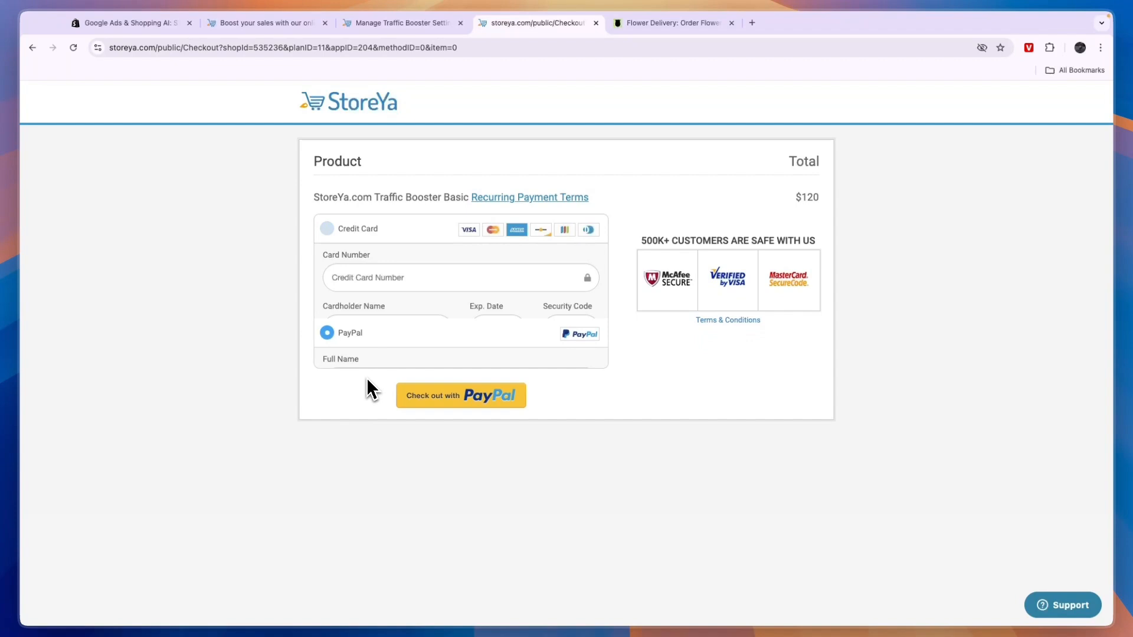
{"action": "left_click", "coordinate": [326, 228]}
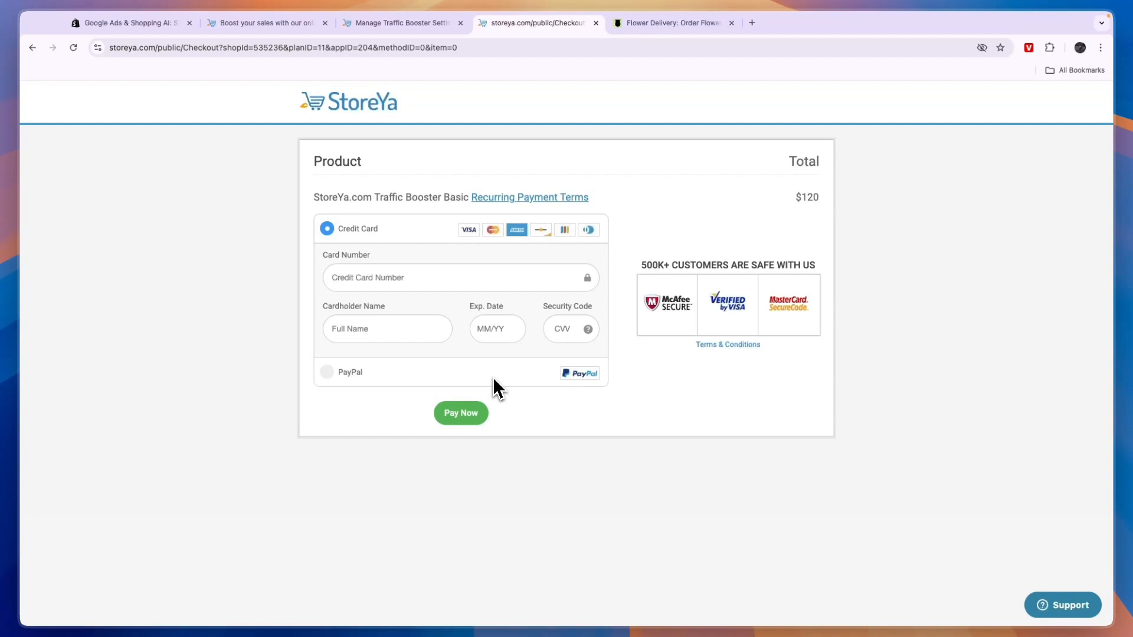
{"action": "mouse_move", "coordinate": [468, 407]}
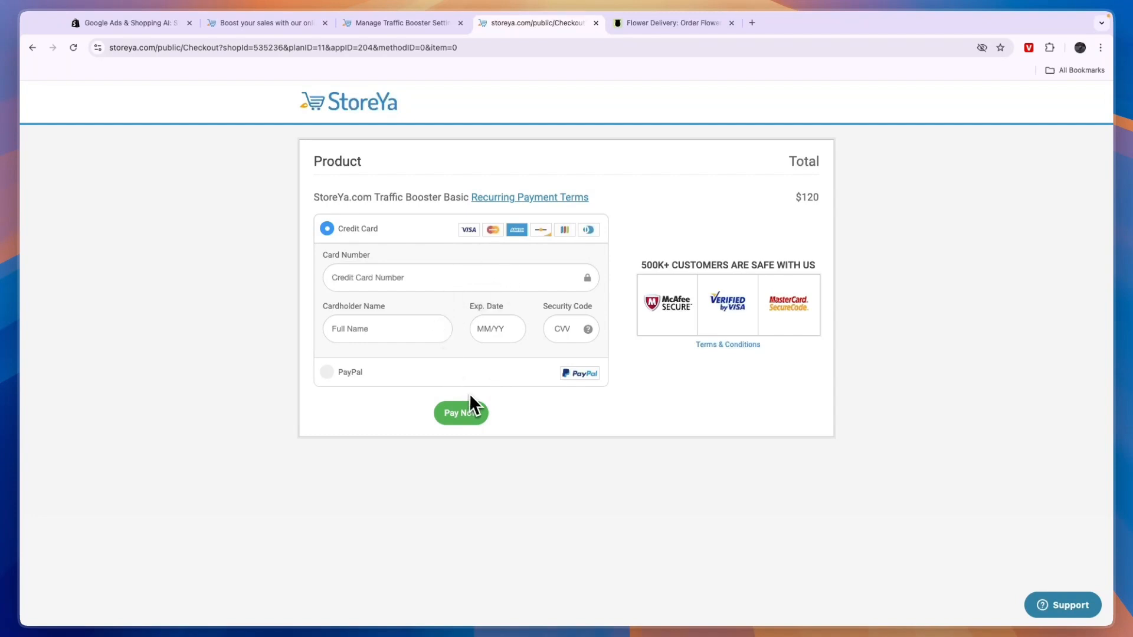
- Open the Traffic Booster dashboard and scroll through its stats down to the per-channel report
{"action": "left_click", "coordinate": [405, 23]}
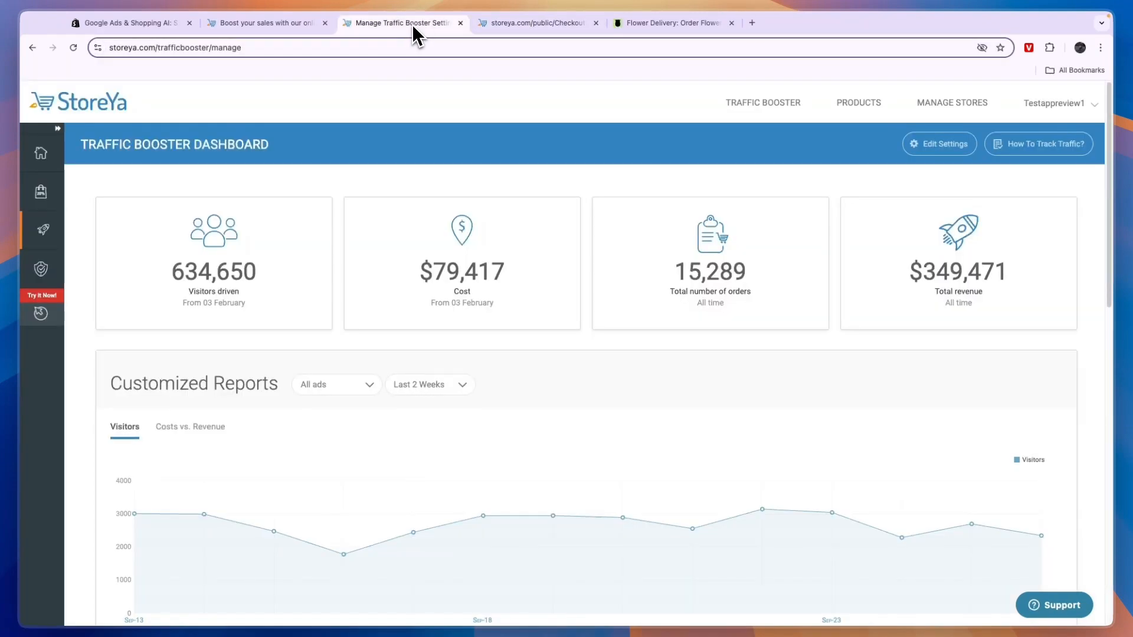
{"action": "mouse_move", "coordinate": [118, 149]}
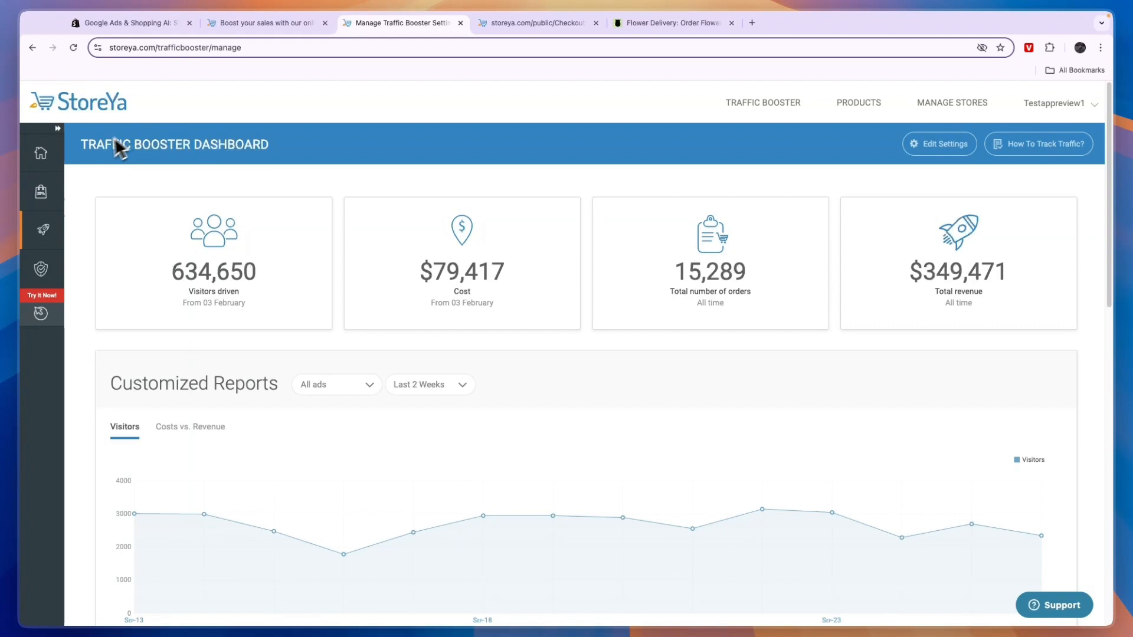
{"action": "scroll", "scroll_direction": "down", "scroll_amount": 3}
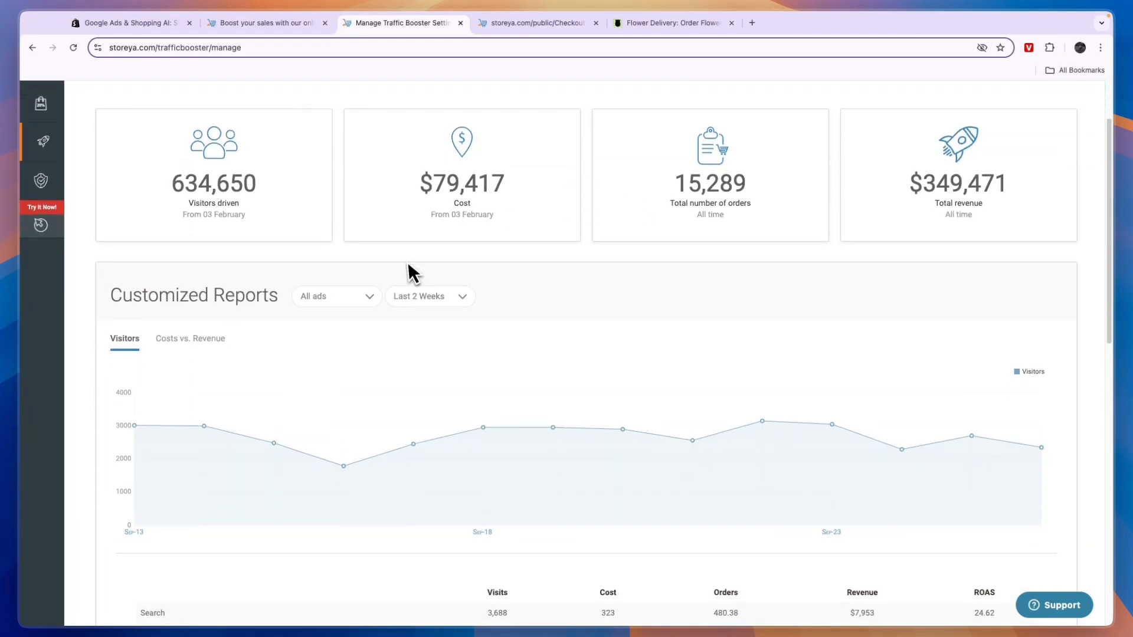
{"action": "mouse_move", "coordinate": [418, 317]}
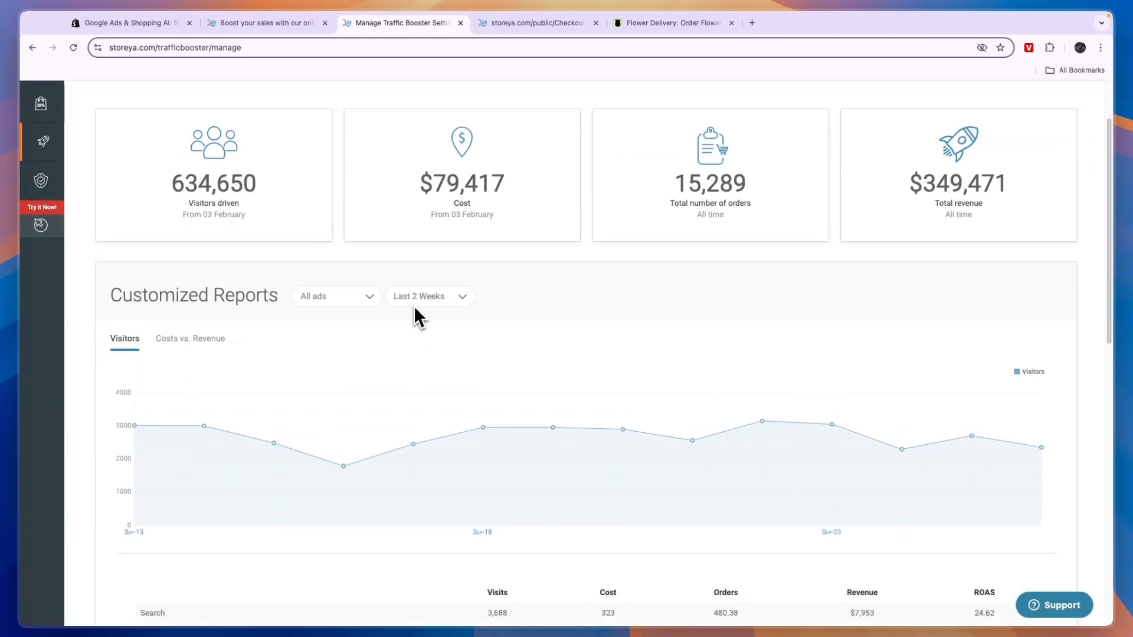
{"action": "scroll", "scroll_direction": "down", "scroll_amount": 3}
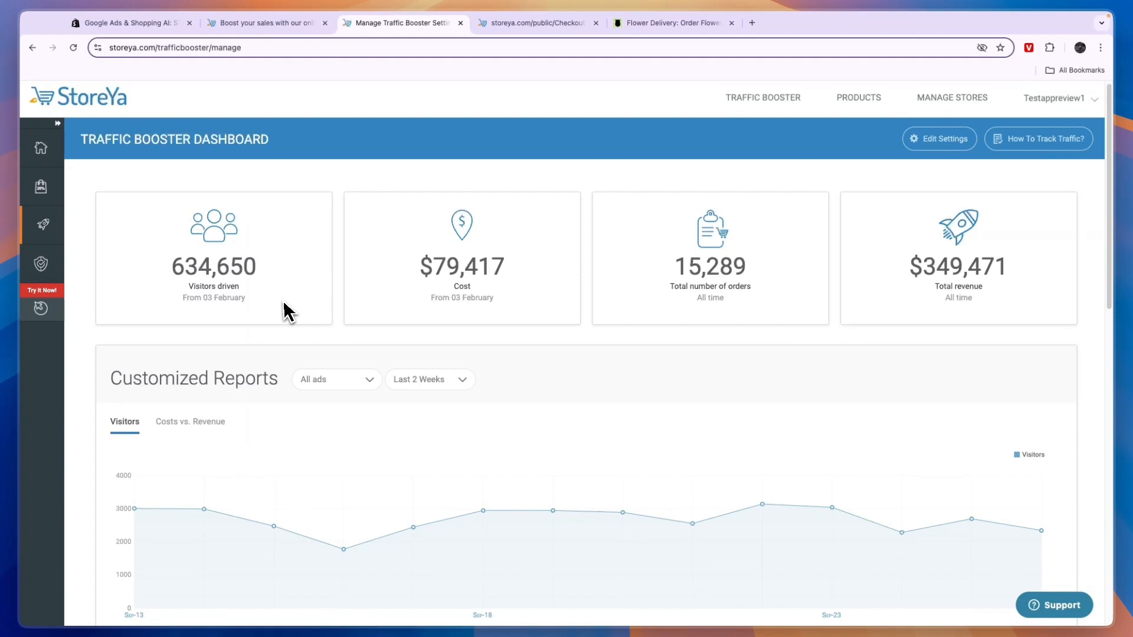
{"action": "double_click", "coordinate": [195, 265]}
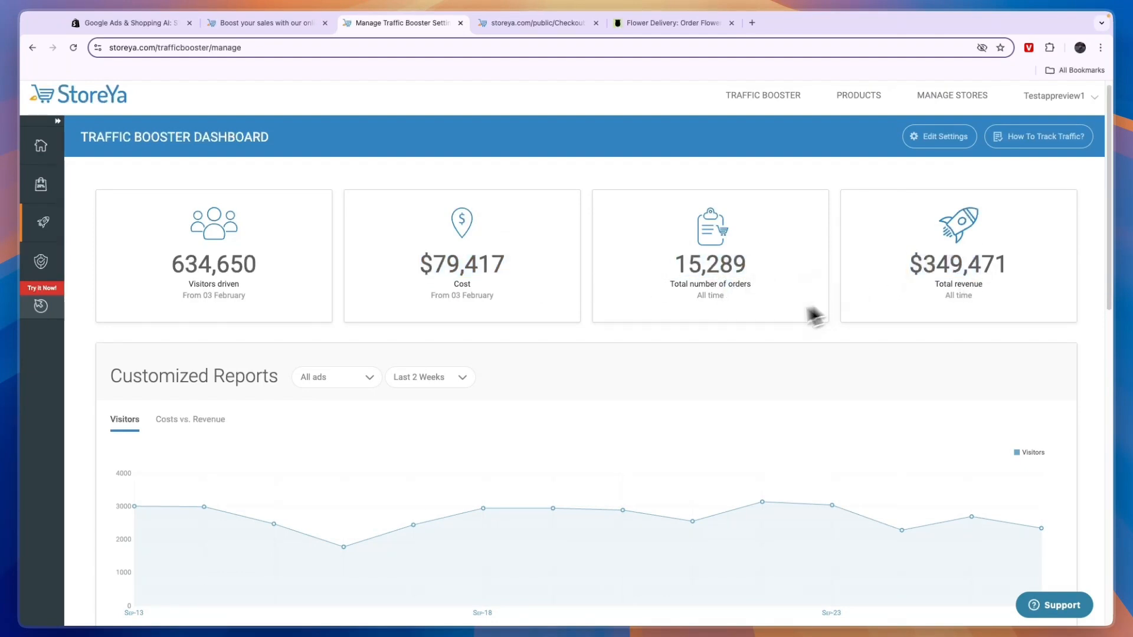
{"action": "scroll", "scroll_direction": "down", "scroll_amount": 3}
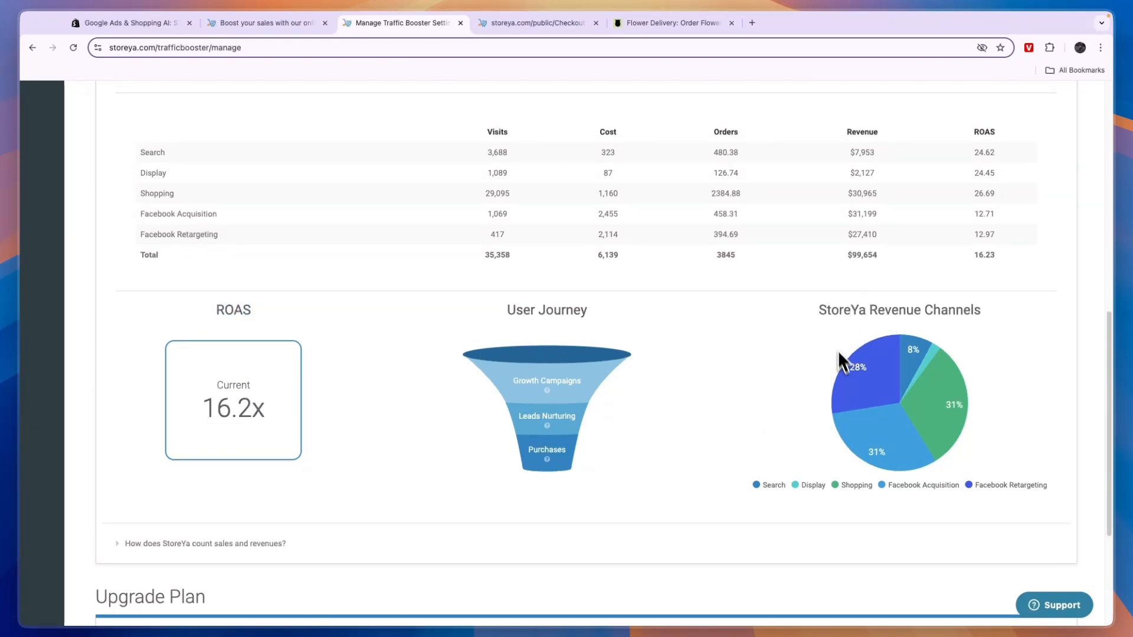
{"action": "mouse_move", "coordinate": [875, 465]}
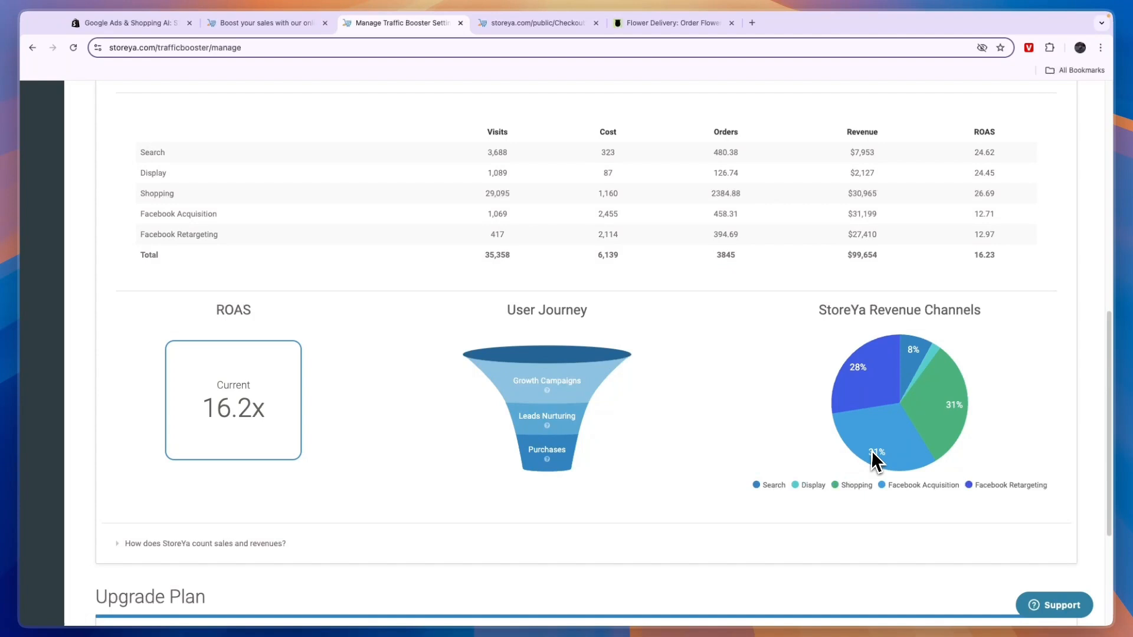
{"action": "mouse_move", "coordinate": [982, 502]}
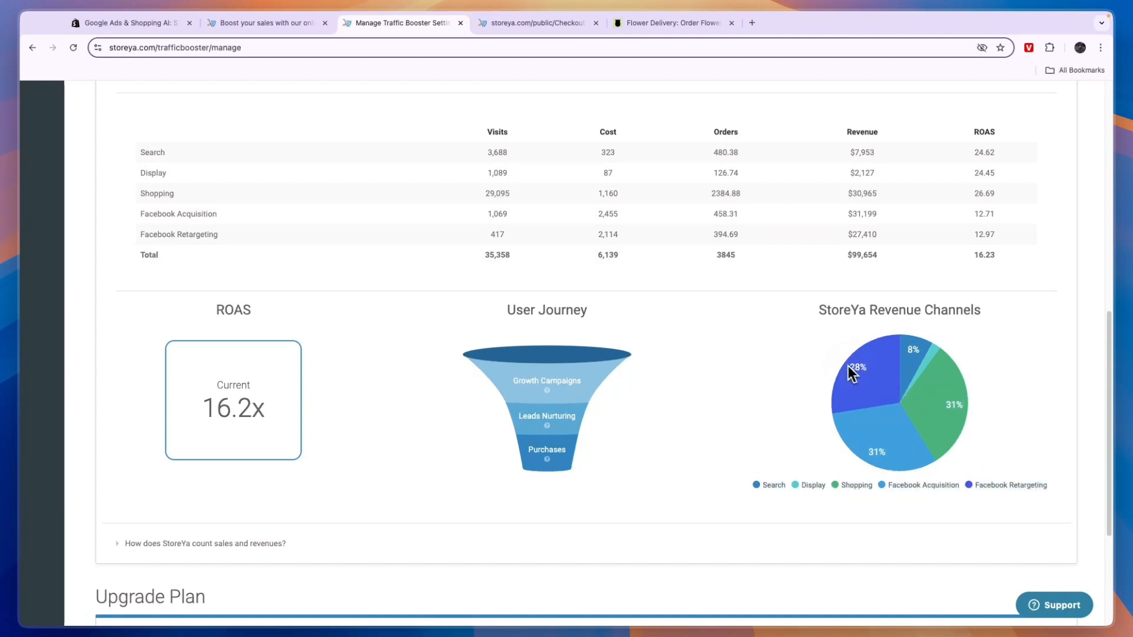
{"action": "mouse_move", "coordinate": [825, 400]}
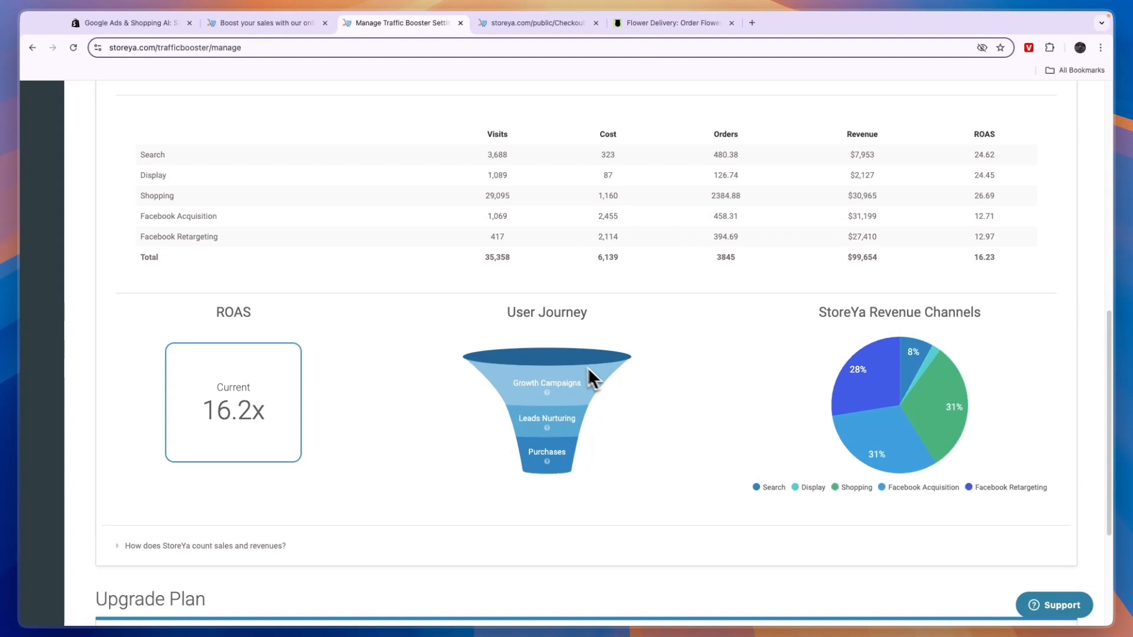
{"action": "mouse_move", "coordinate": [615, 469]}
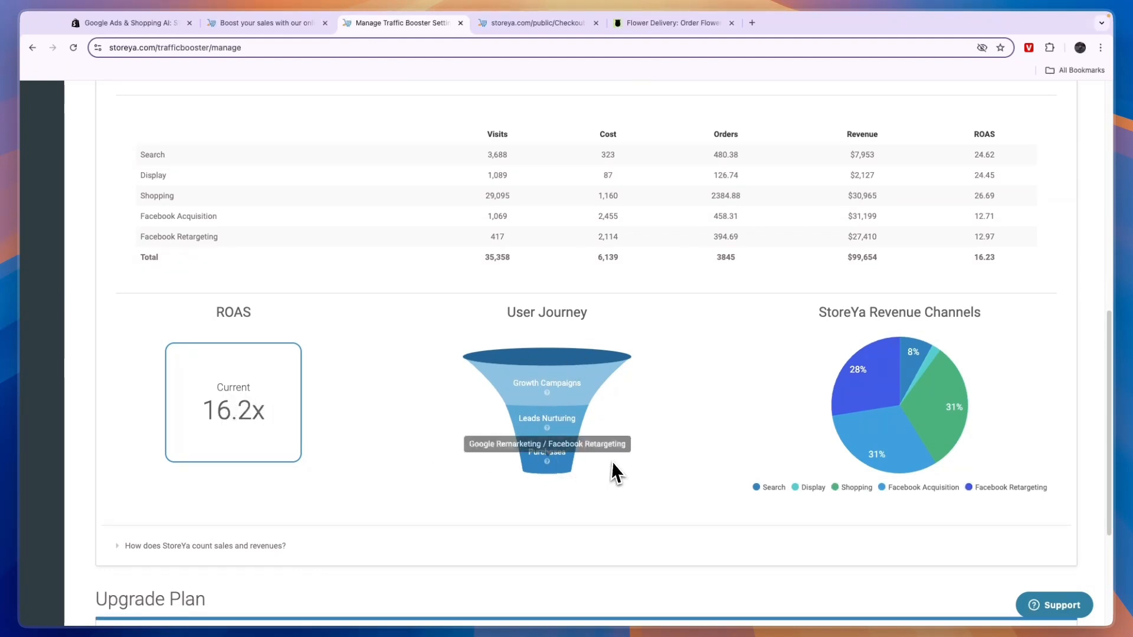
{"action": "scroll", "scroll_direction": "up", "scroll_amount": 3}
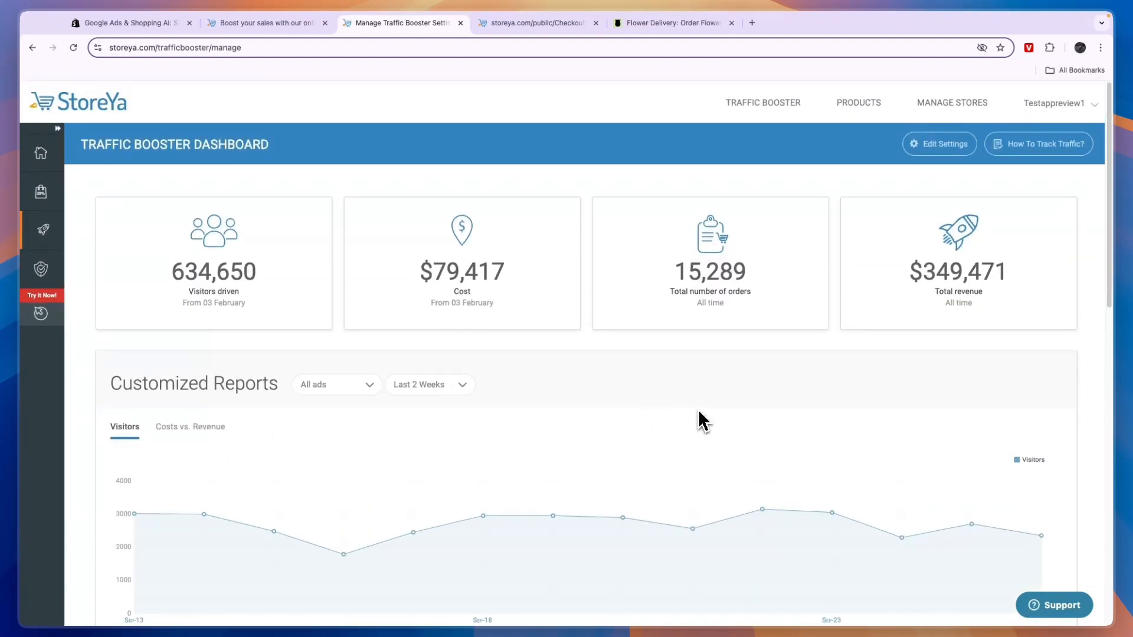
{"action": "mouse_move", "coordinate": [661, 409]}
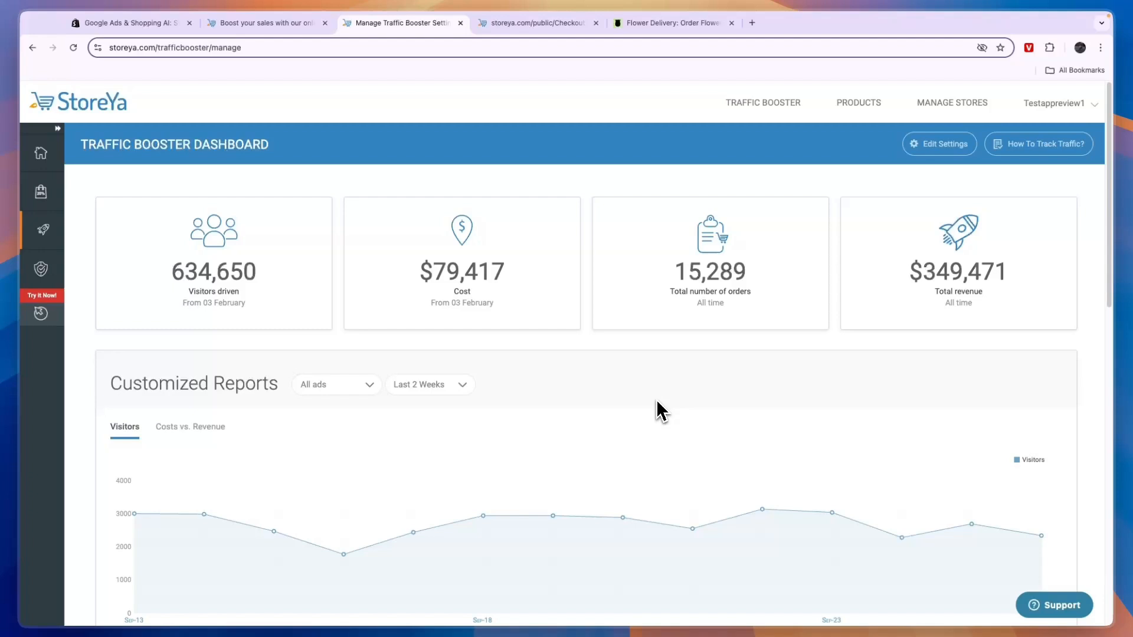
- Scroll through the dashboard reports, then reopen the campaign through Edit Settings
{"action": "scroll", "scroll_direction": "down", "scroll_amount": 3}
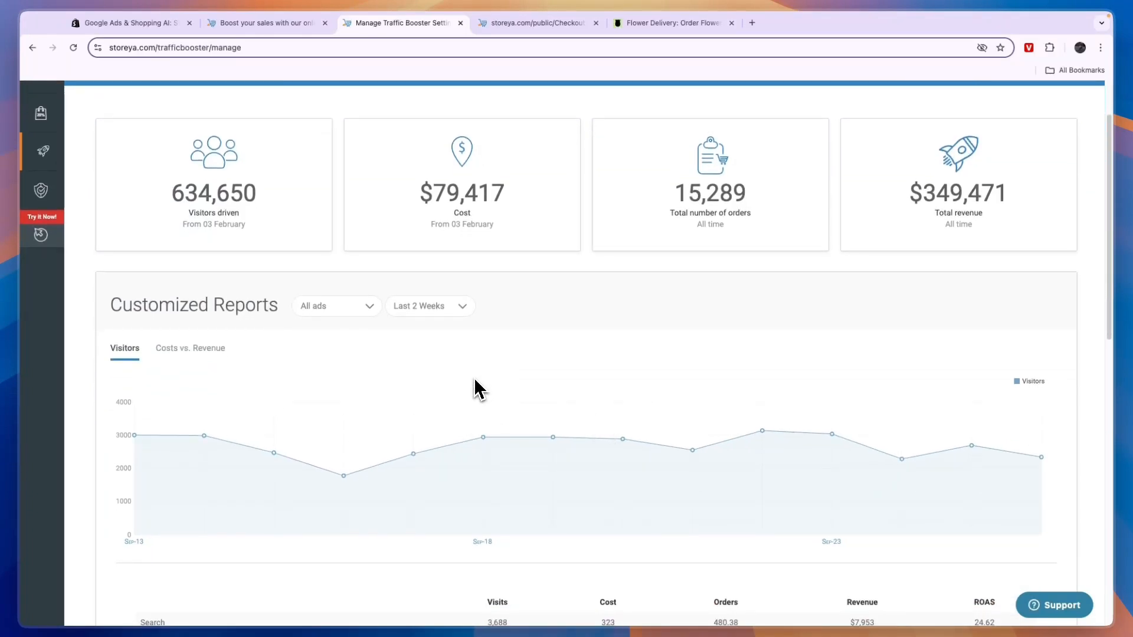
{"action": "scroll", "scroll_direction": "down", "scroll_amount": 3}
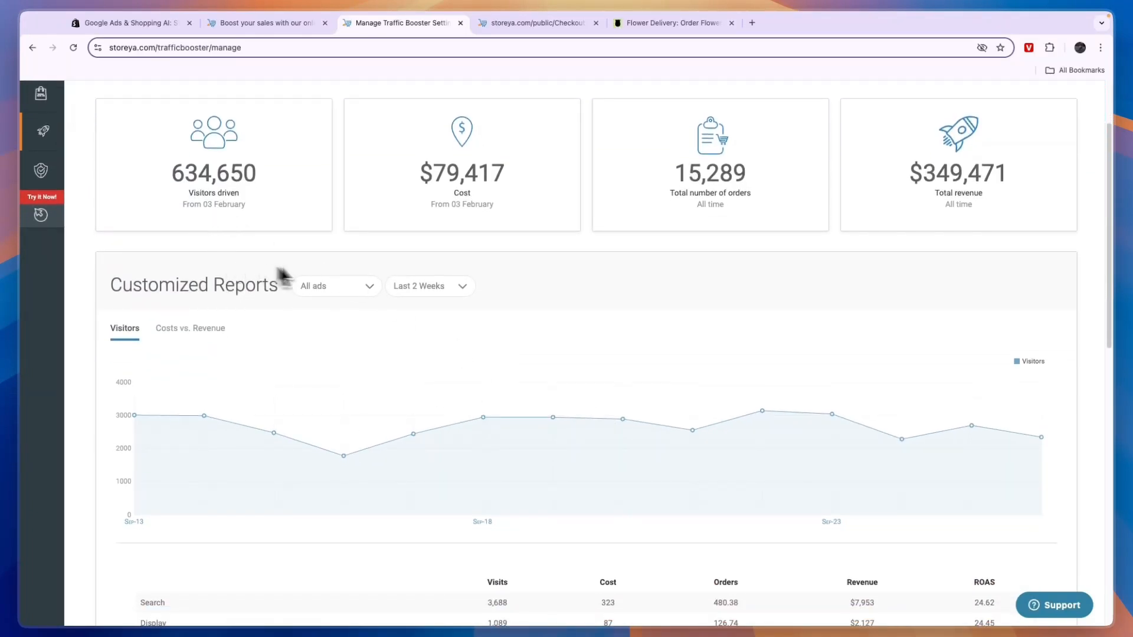
{"action": "scroll", "scroll_direction": "down", "scroll_amount": 3}
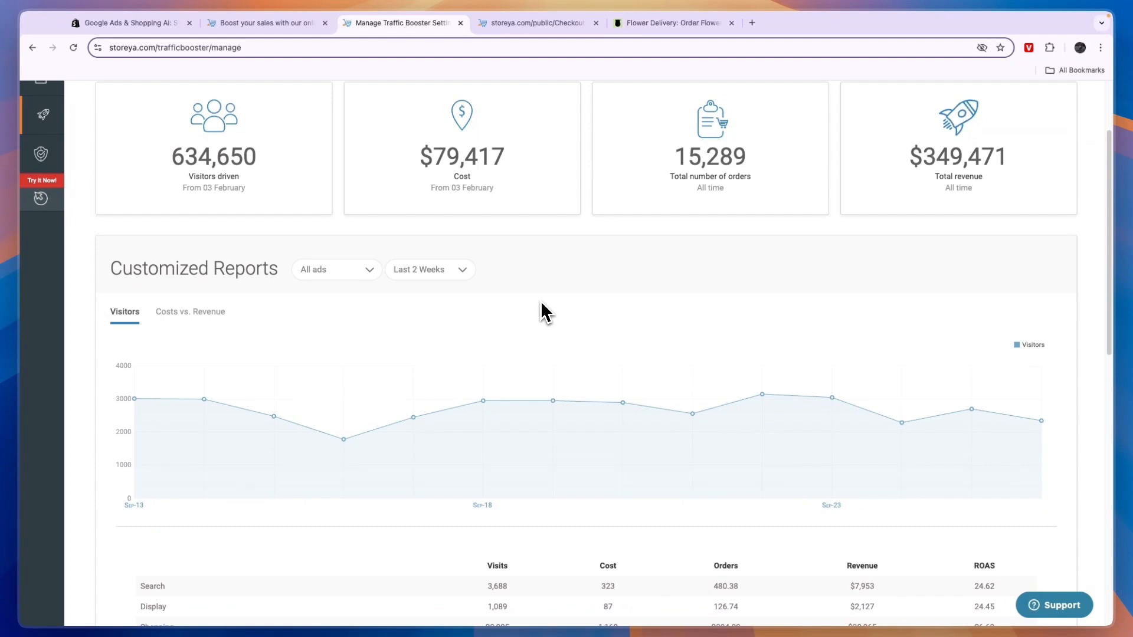
{"action": "scroll", "scroll_direction": "down", "scroll_amount": 3}
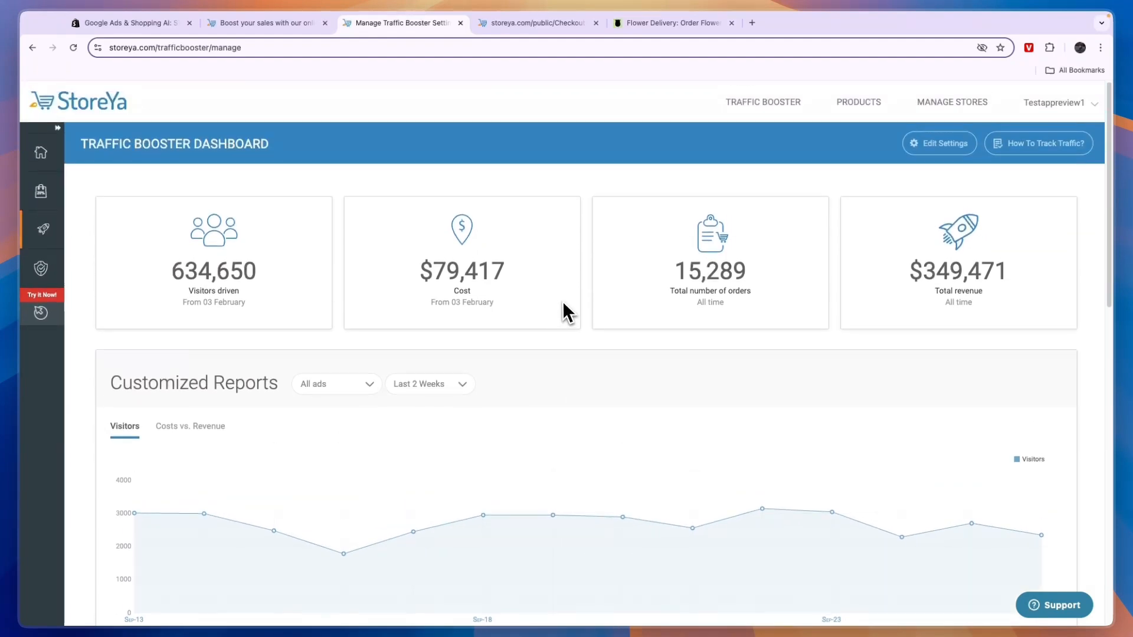
{"action": "mouse_move", "coordinate": [935, 146]}
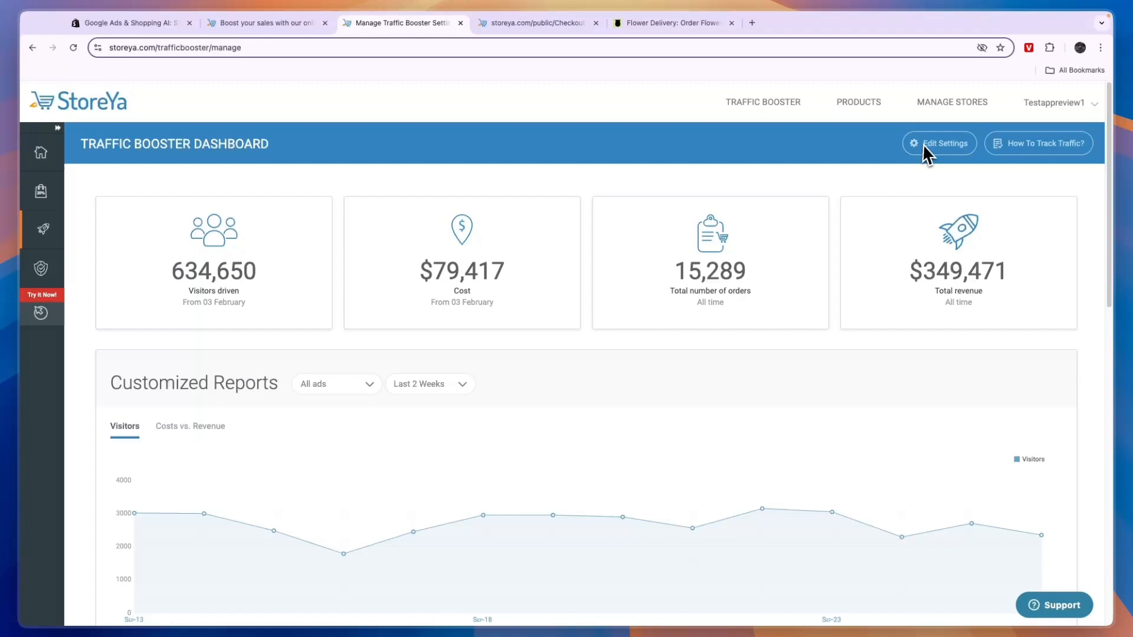
{"action": "left_click", "coordinate": [939, 144]}
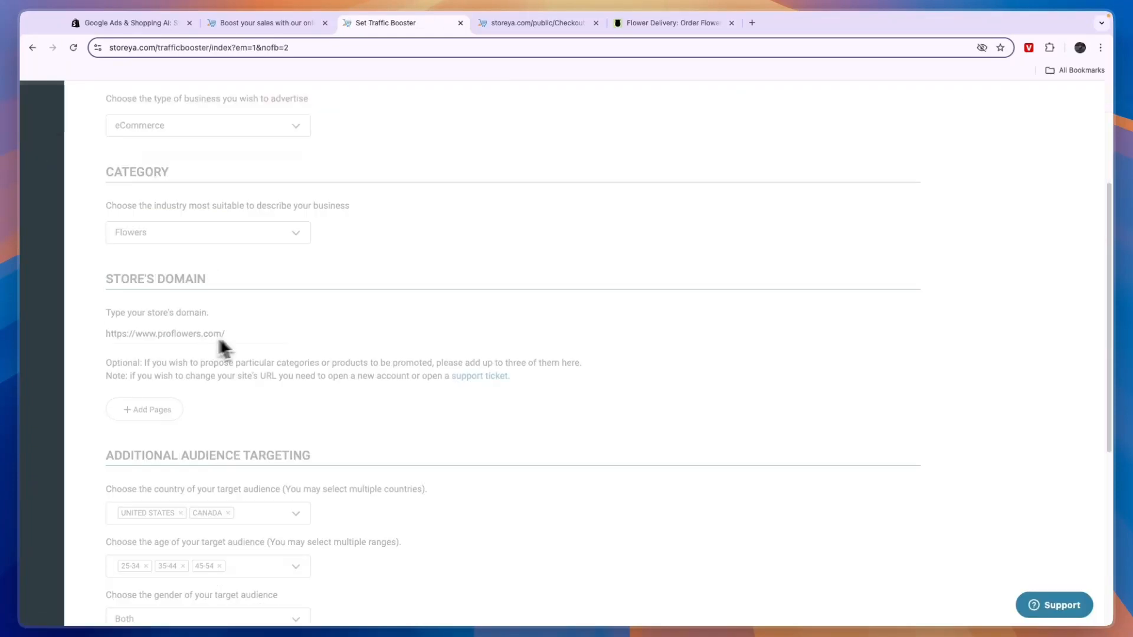
- Review the Edit Your Campaign settings, then bring up the Support panel
{"action": "scroll", "scroll_direction": "up", "scroll_amount": 3}
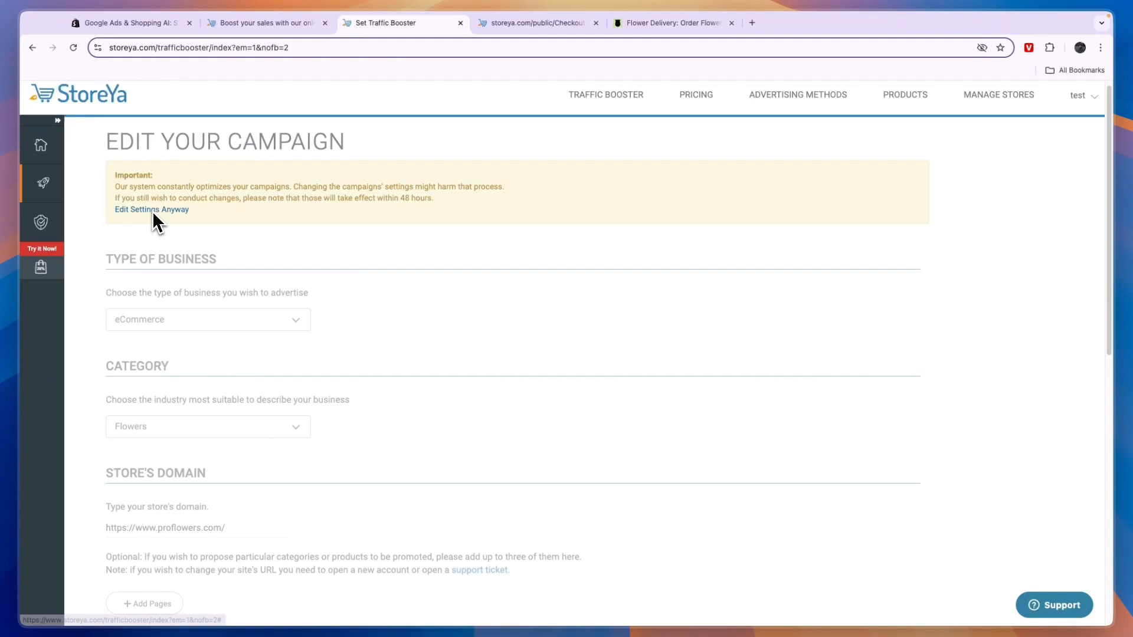
{"action": "mouse_move", "coordinate": [258, 328]}
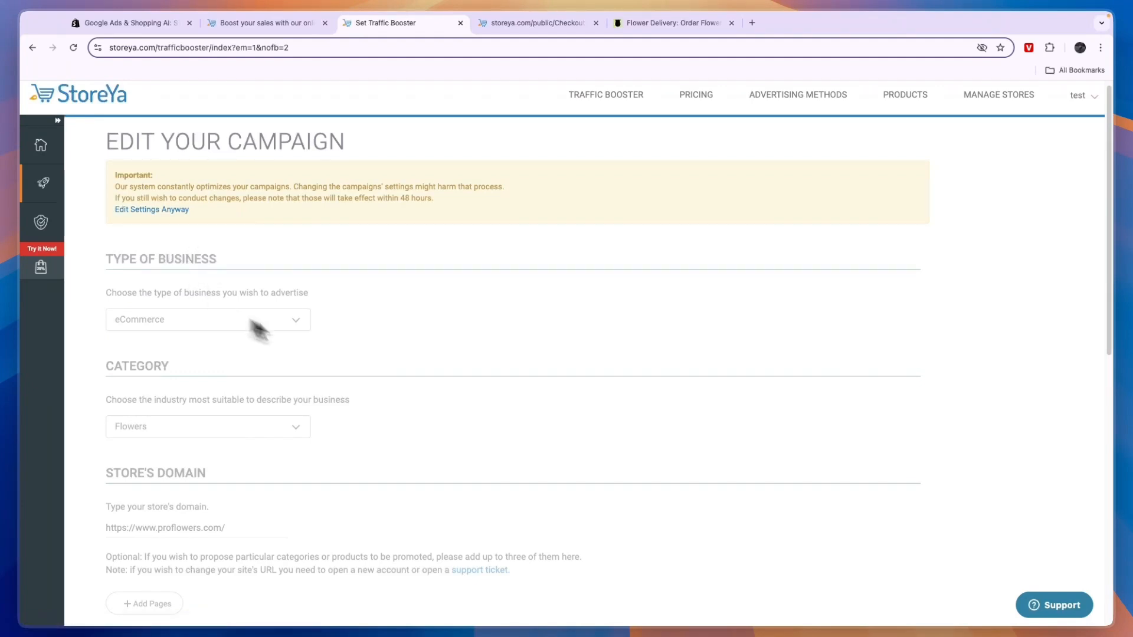
{"action": "scroll", "scroll_direction": "down", "scroll_amount": 3}
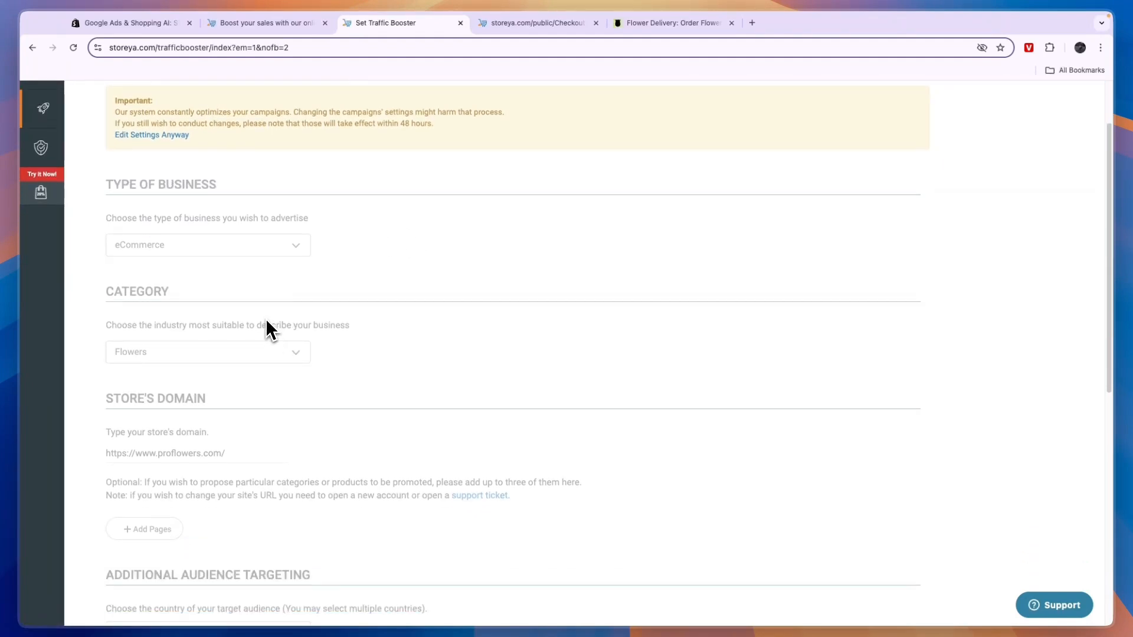
{"action": "scroll", "scroll_direction": "down", "scroll_amount": 3}
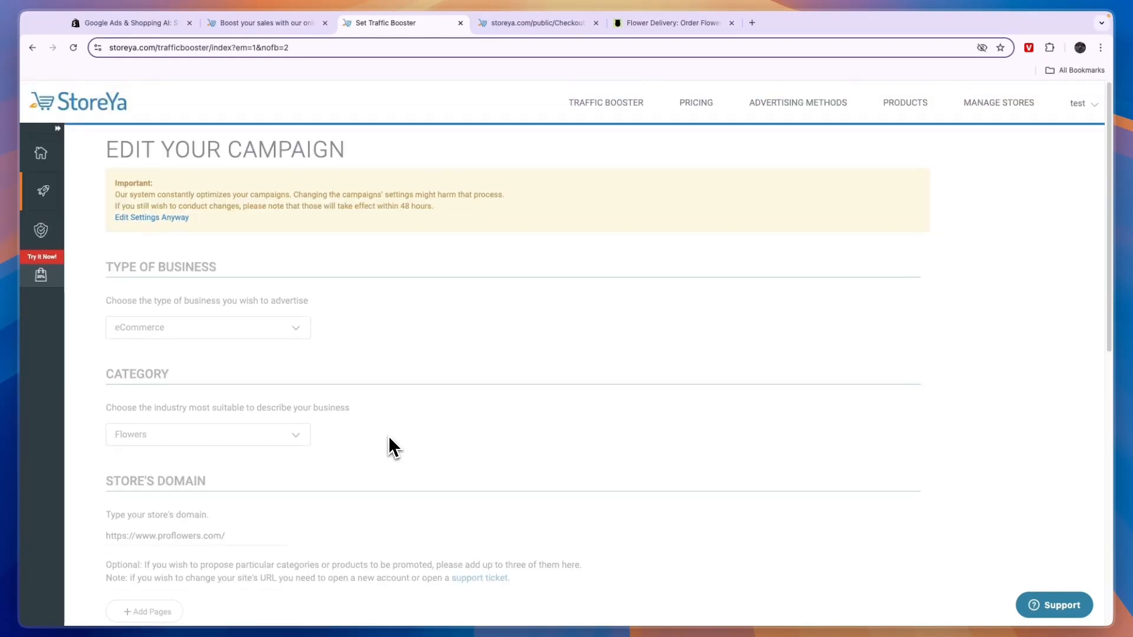
{"action": "mouse_move", "coordinate": [347, 336]}
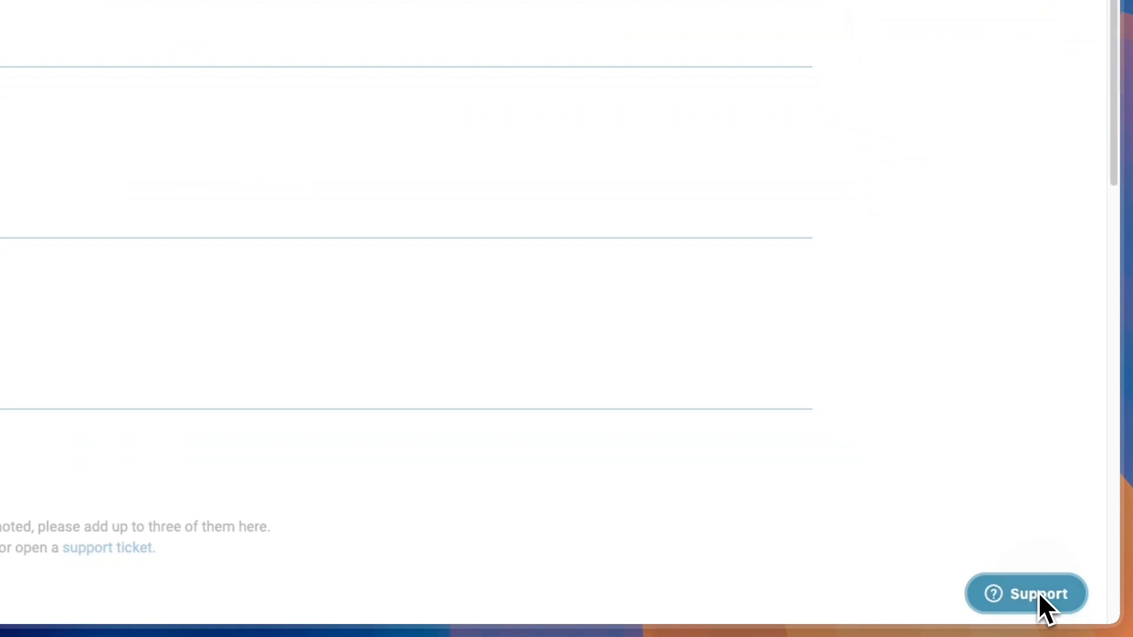
{"action": "left_click", "coordinate": [1025, 594]}
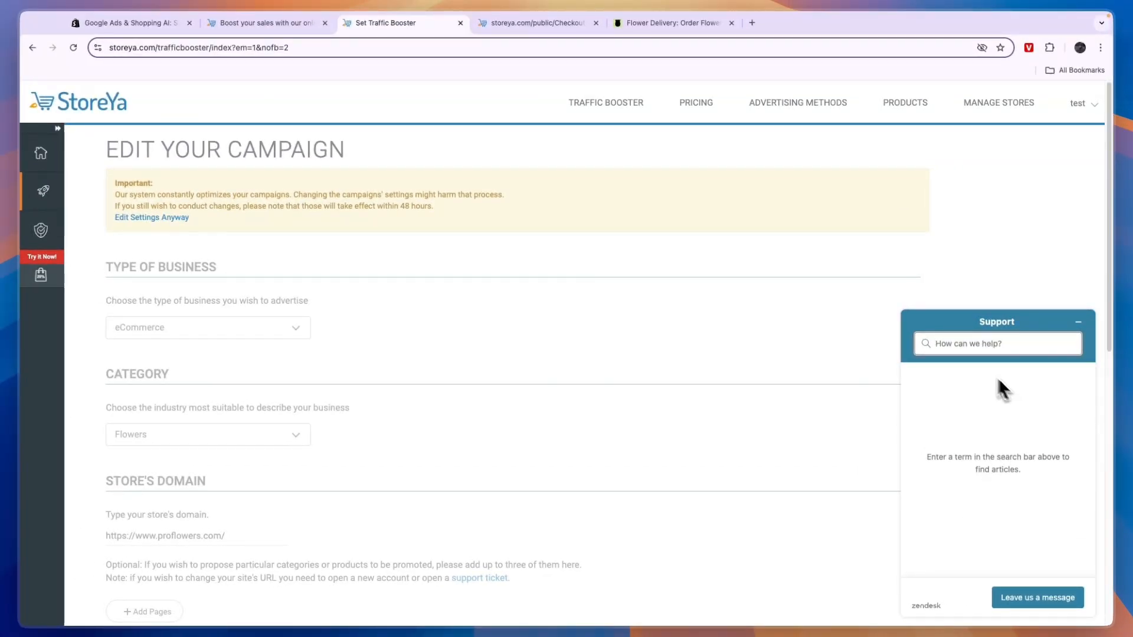
{"action": "mouse_move", "coordinate": [1004, 525]}
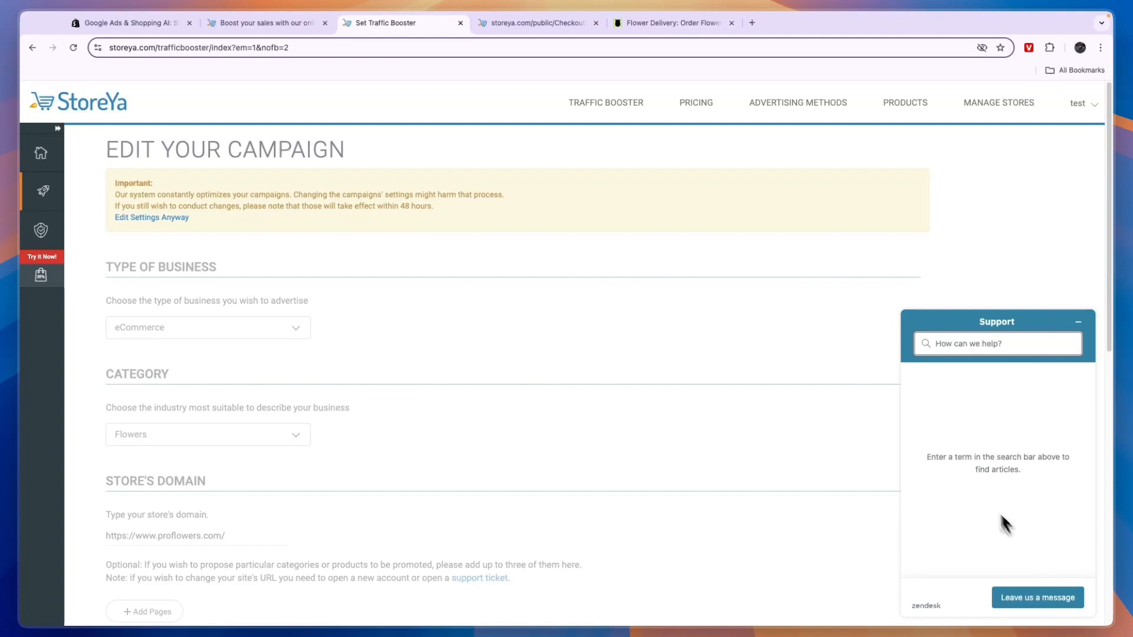
- View the support leave-a-message form, close it, and return to the Shopify App Store tab
{"action": "left_click", "coordinate": [1037, 597]}
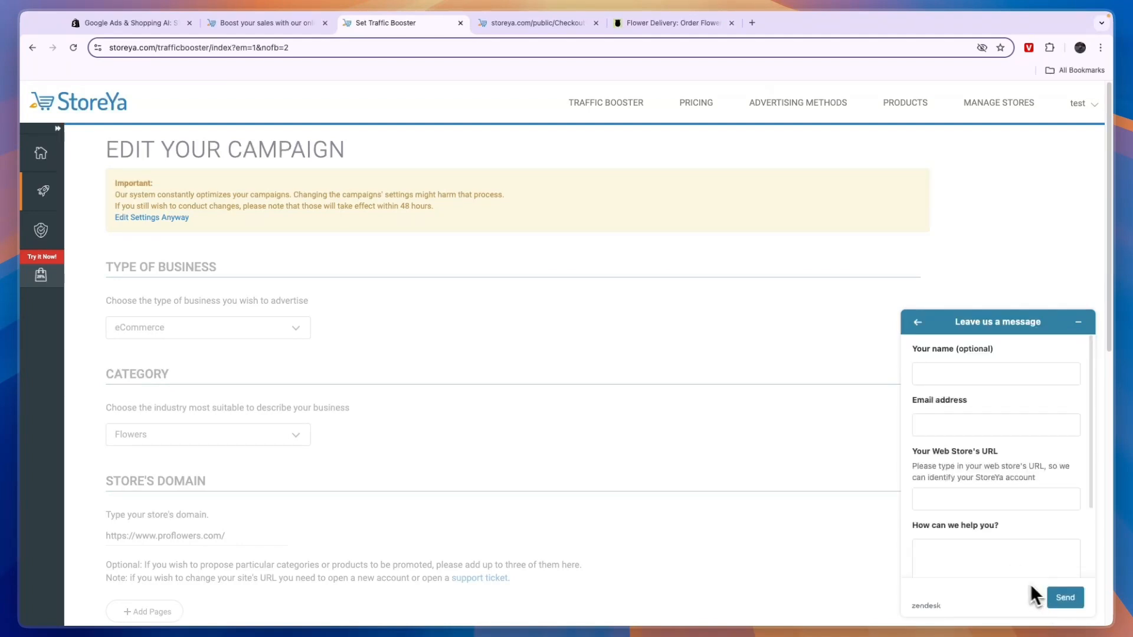
{"action": "mouse_move", "coordinate": [941, 408]}
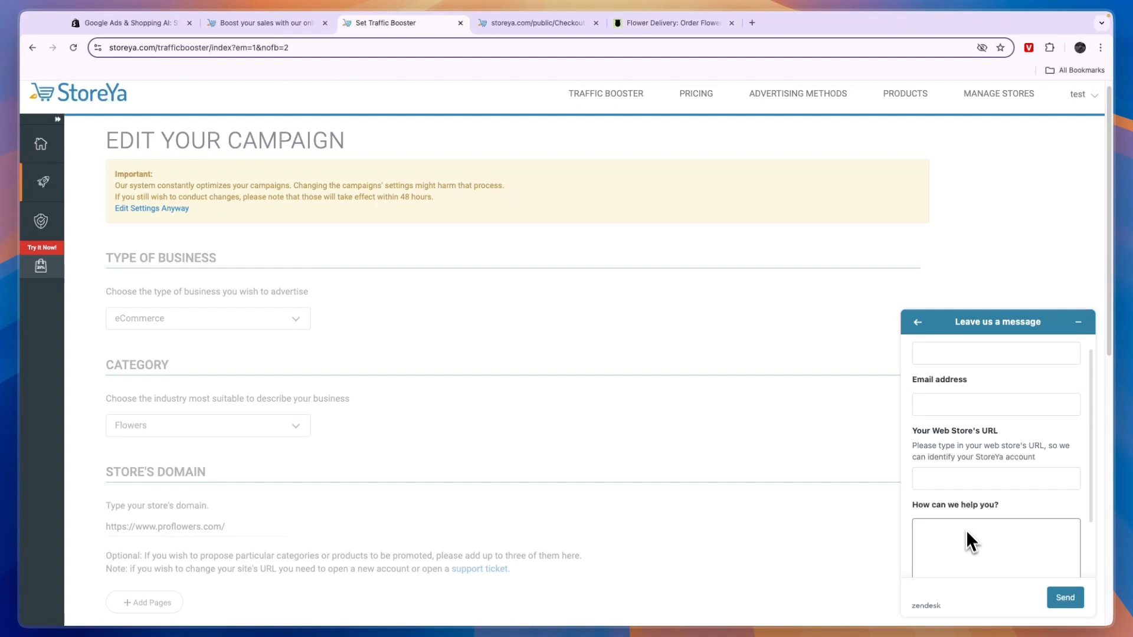
{"action": "scroll", "scroll_direction": "down", "scroll_amount": 3}
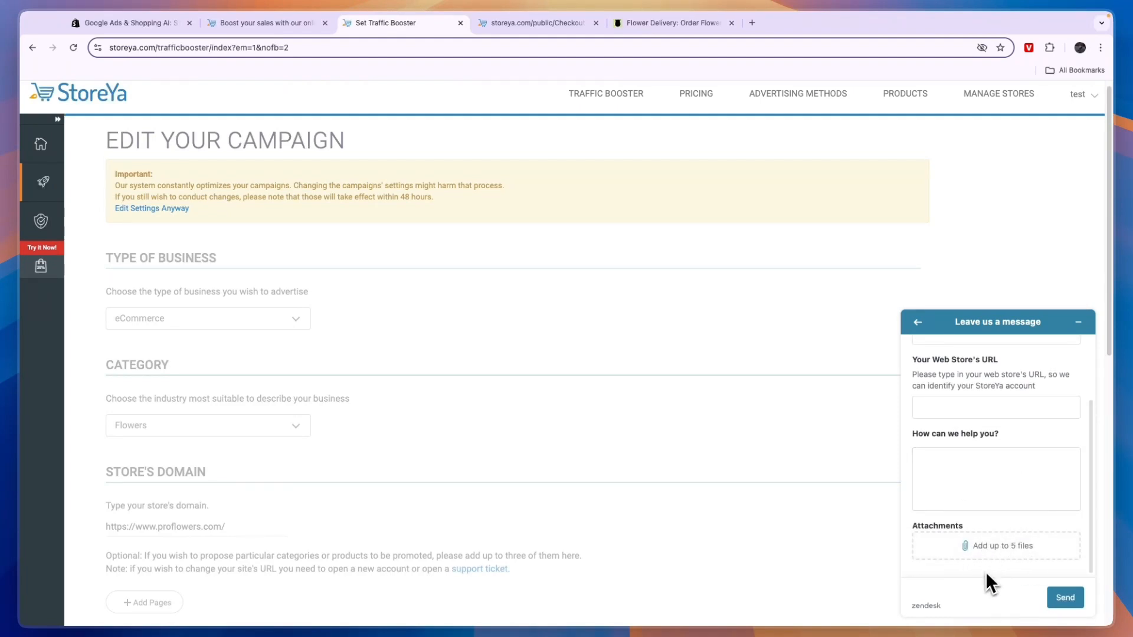
{"action": "left_click", "coordinate": [1079, 322]}
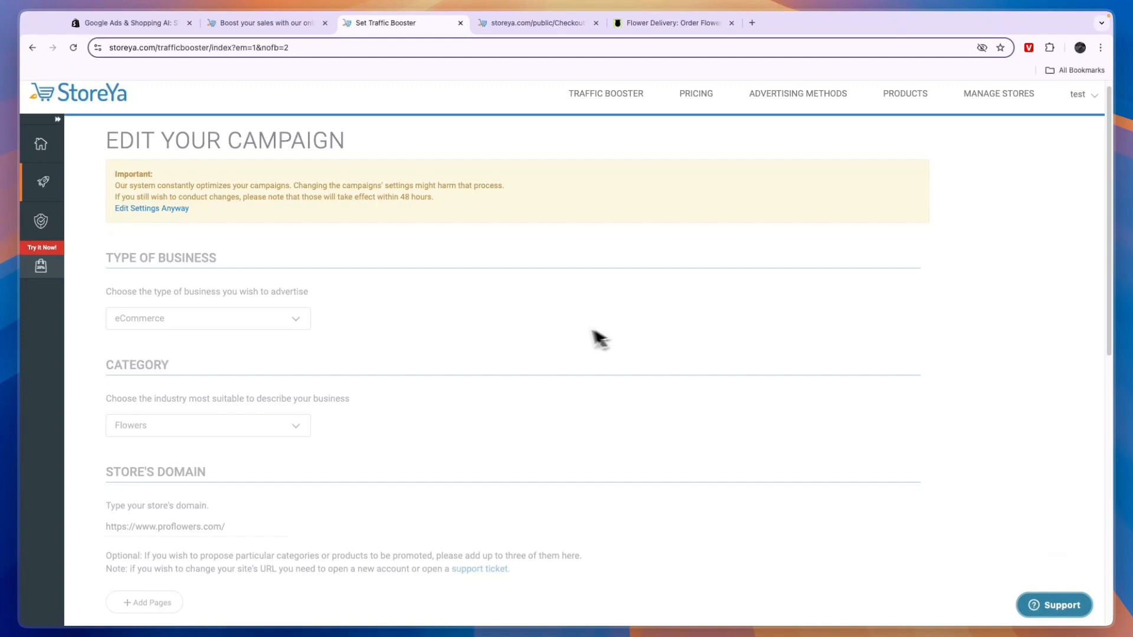
{"action": "left_click", "coordinate": [132, 23]}
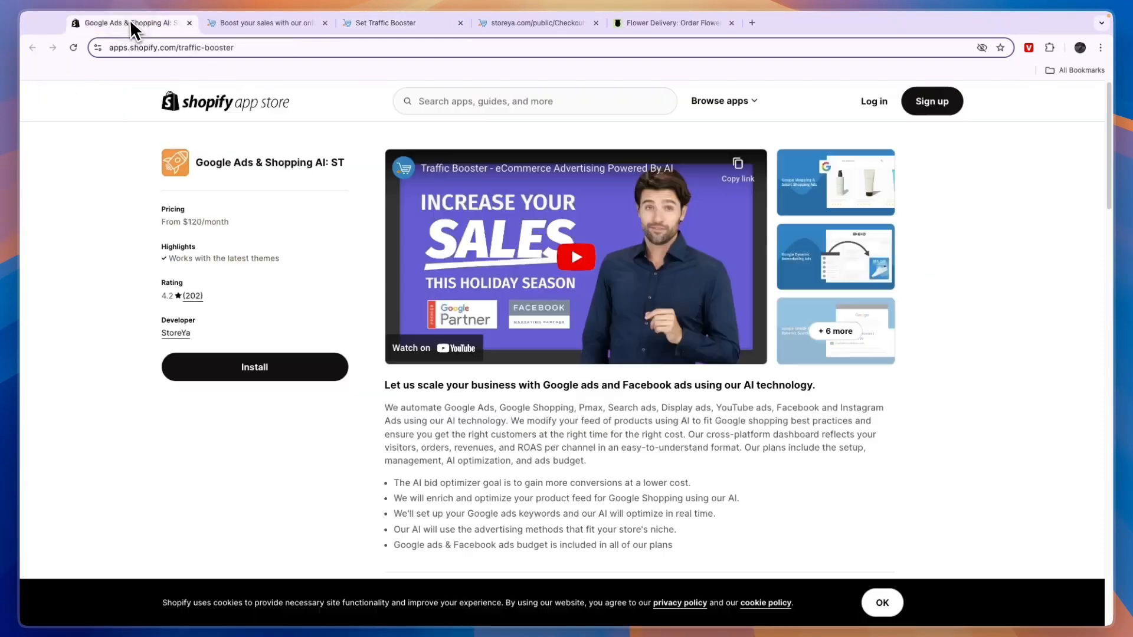
{"action": "mouse_move", "coordinate": [192, 296]}
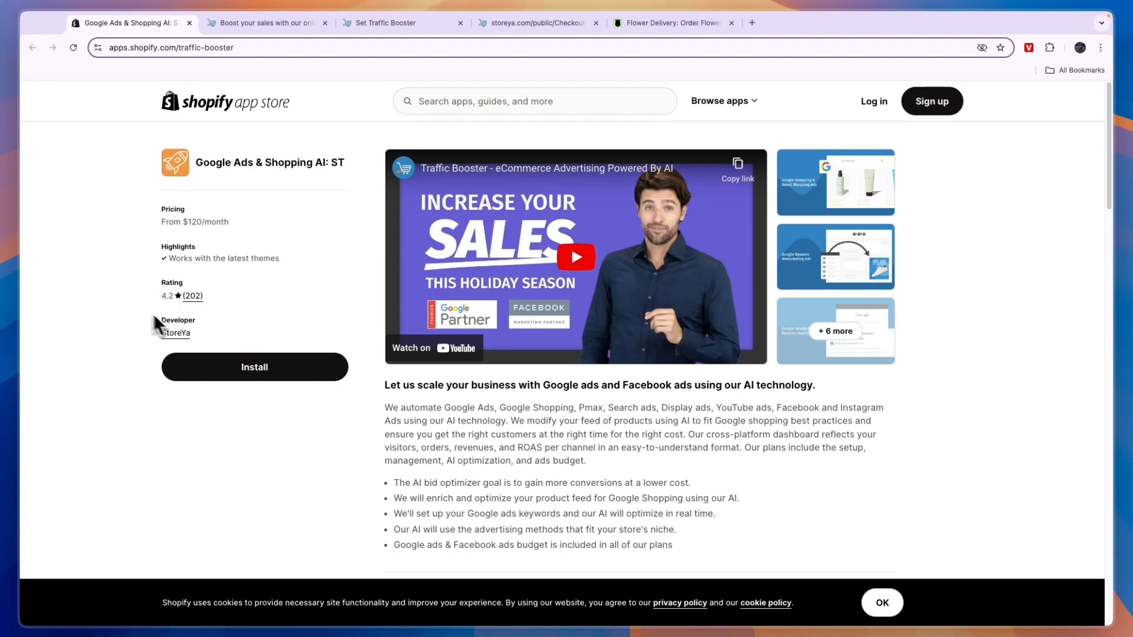
- Scroll to the reviews, including RockHer.com's five-star 12x ROAS review, and developer details
{"action": "scroll", "scroll_direction": "down", "scroll_amount": 3}
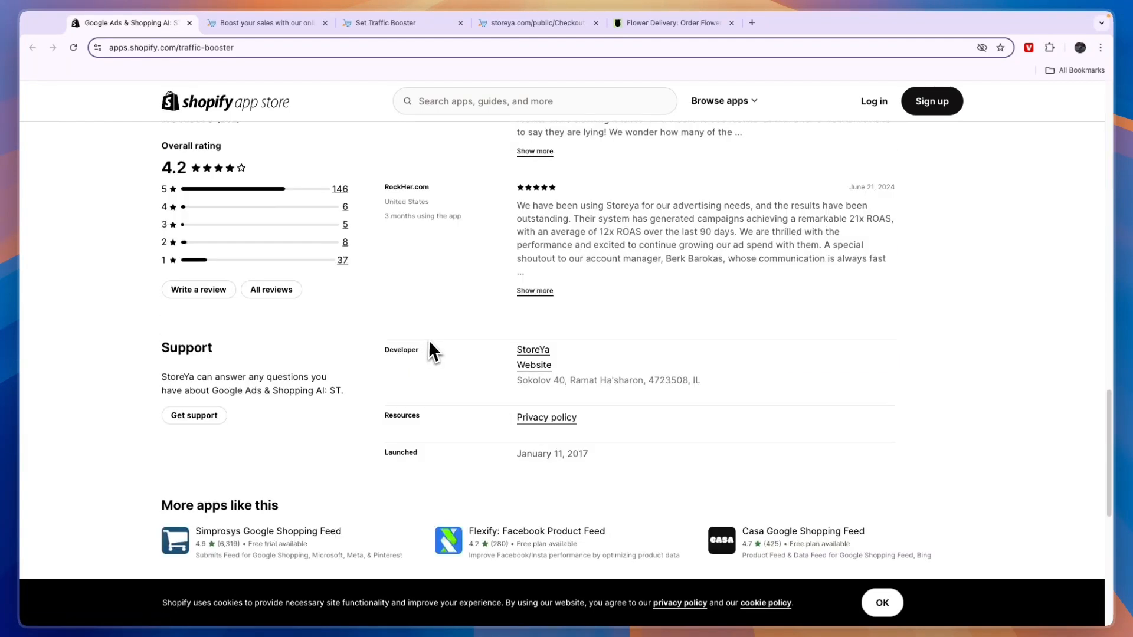
{"action": "mouse_move", "coordinate": [528, 224]}
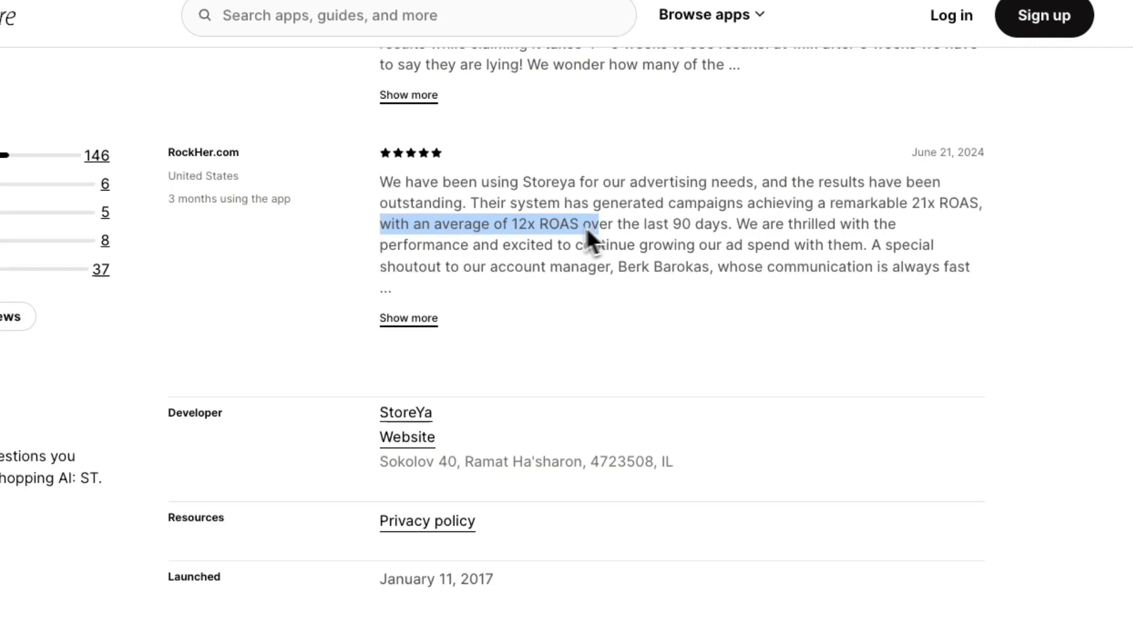
{"action": "left_click", "coordinate": [719, 357]}
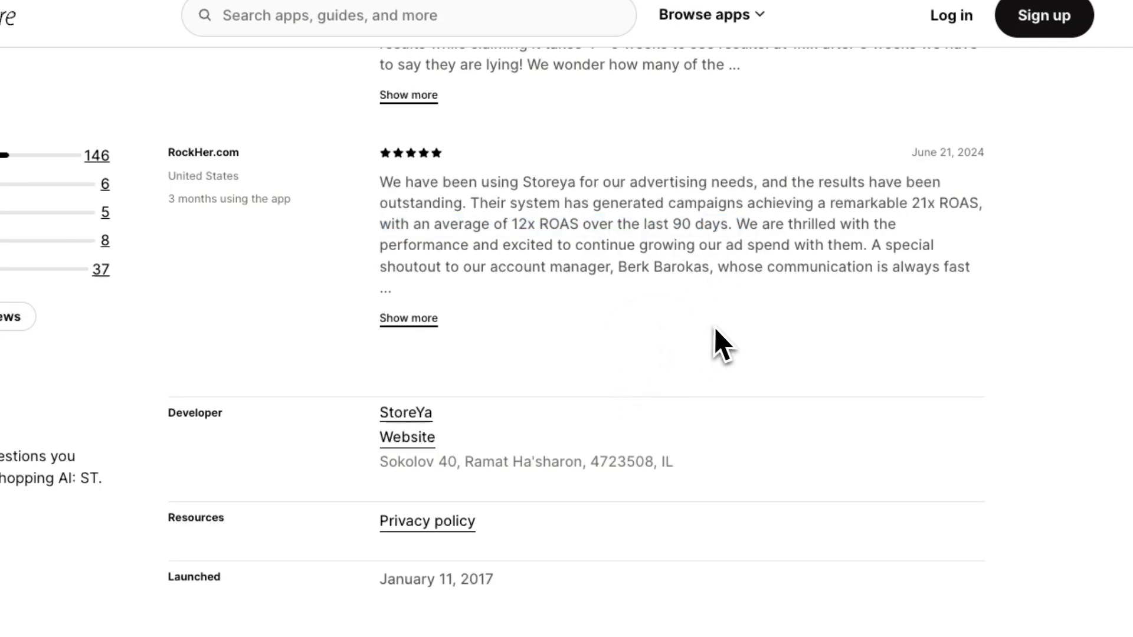
{"action": "mouse_move", "coordinate": [776, 276]}
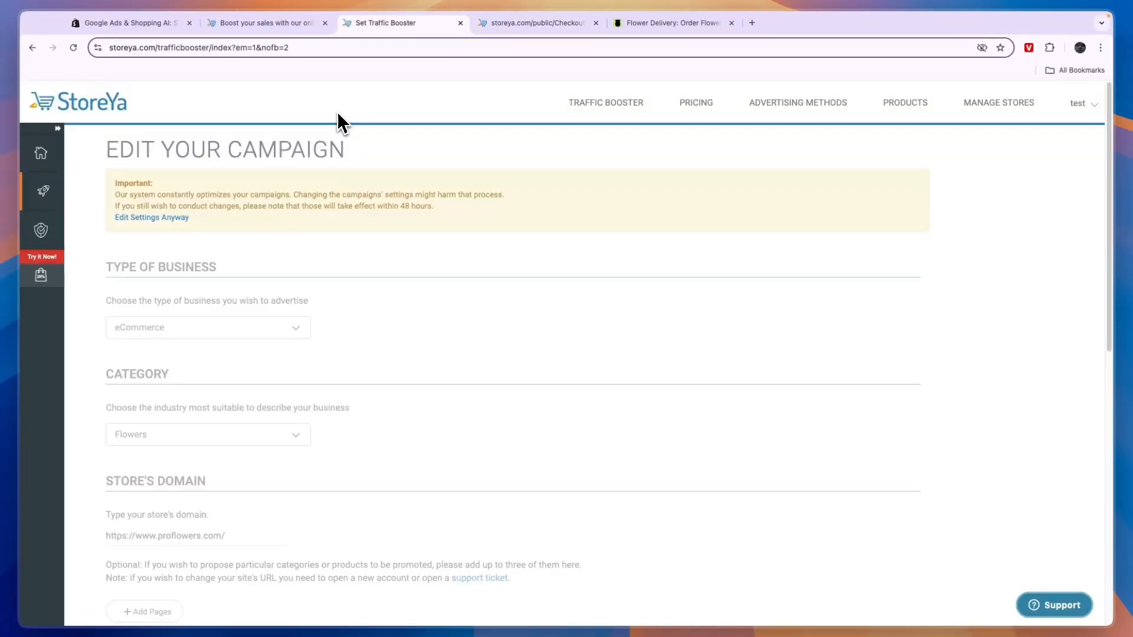
- From the Apps by StoreYa page, reopen the Google Ads & Shopping AI: ST listing
{"action": "left_click", "coordinate": [130, 23]}
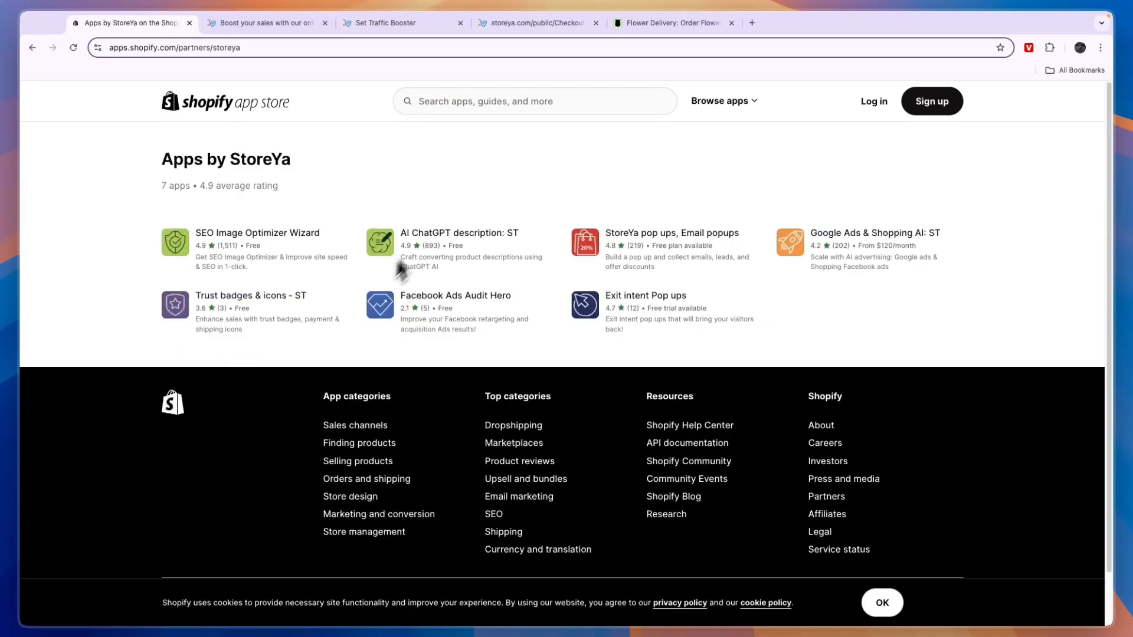
{"action": "mouse_move", "coordinate": [267, 248]}
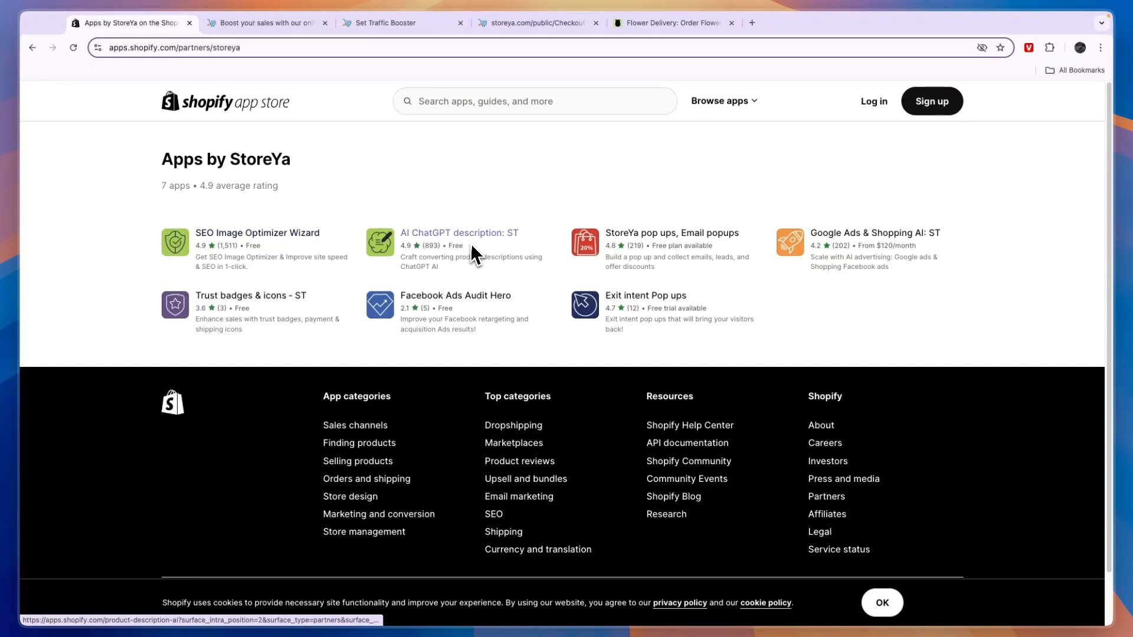
{"action": "mouse_move", "coordinate": [728, 177]}
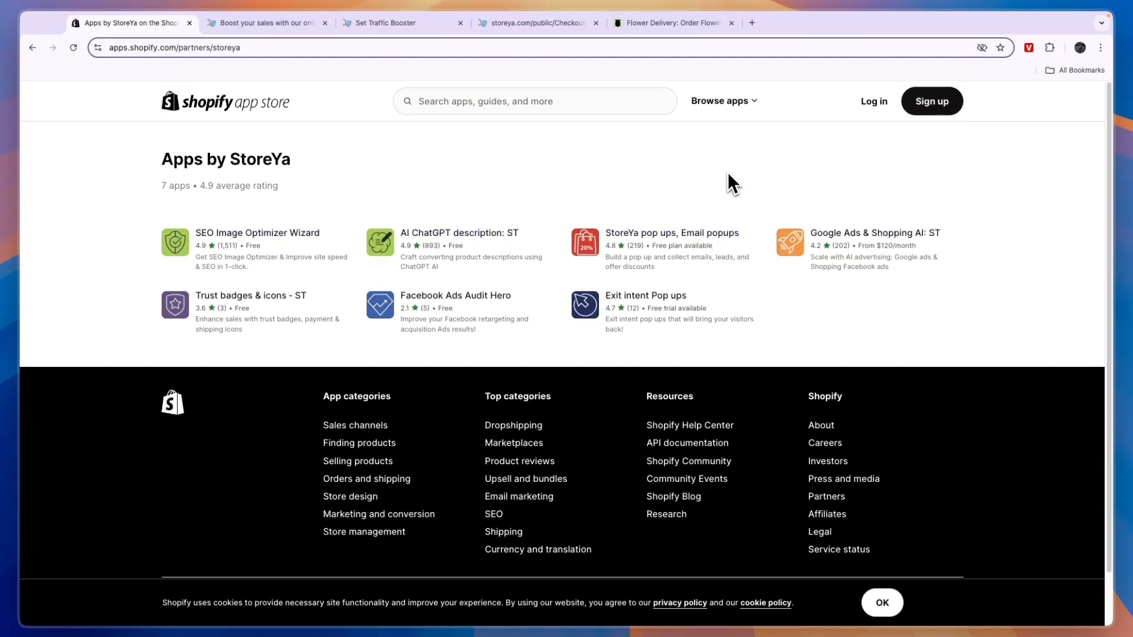
{"action": "left_click", "coordinate": [875, 232]}
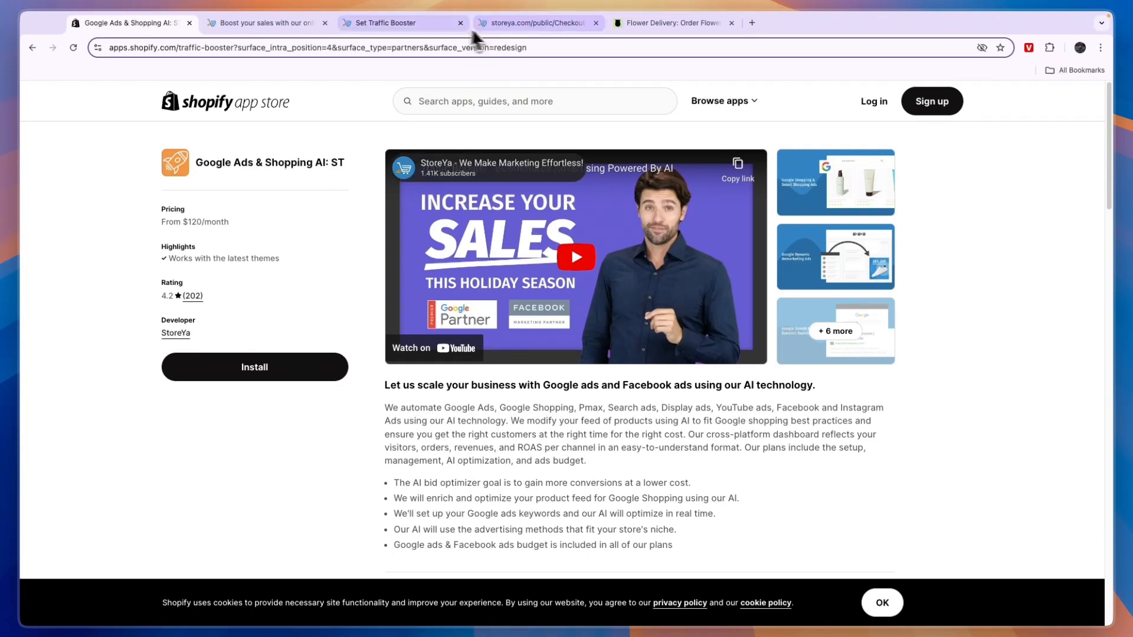
- Return to the StoreYa tab showing the 'eCommerce Advertising Powered by AI' landing page
{"action": "left_click", "coordinate": [392, 23]}
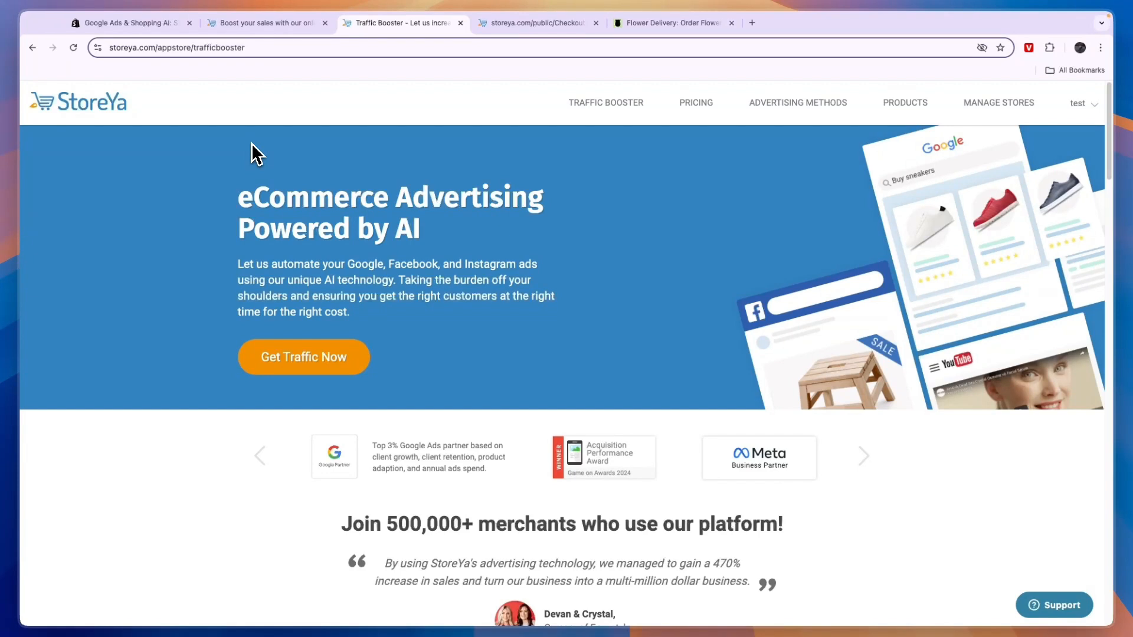
{"action": "mouse_move", "coordinate": [491, 204]}
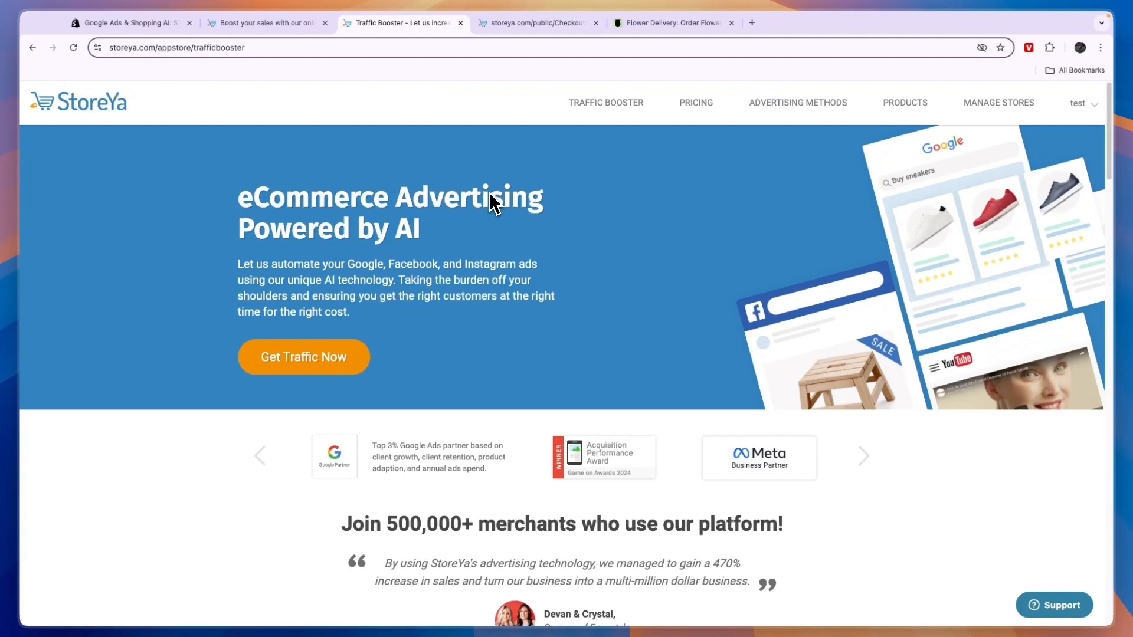